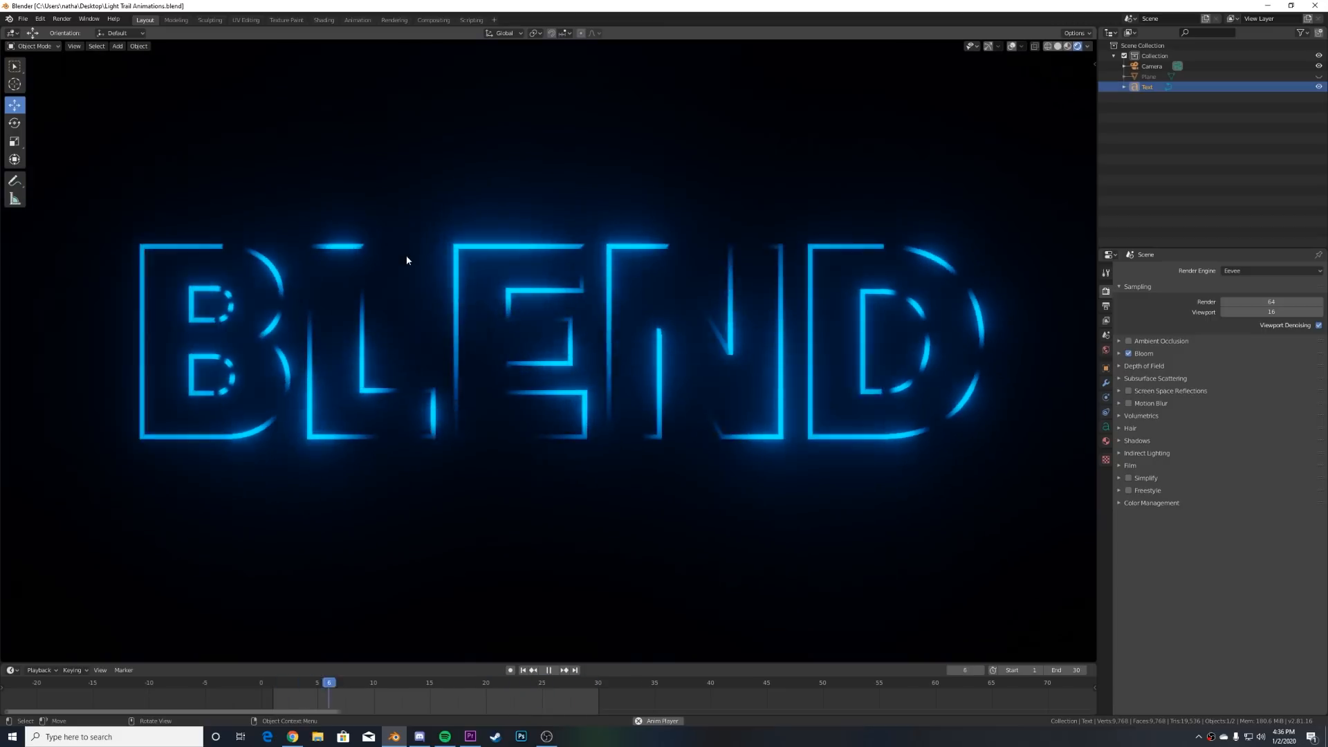
Add a new Text object to the empty scene
click(554, 669)
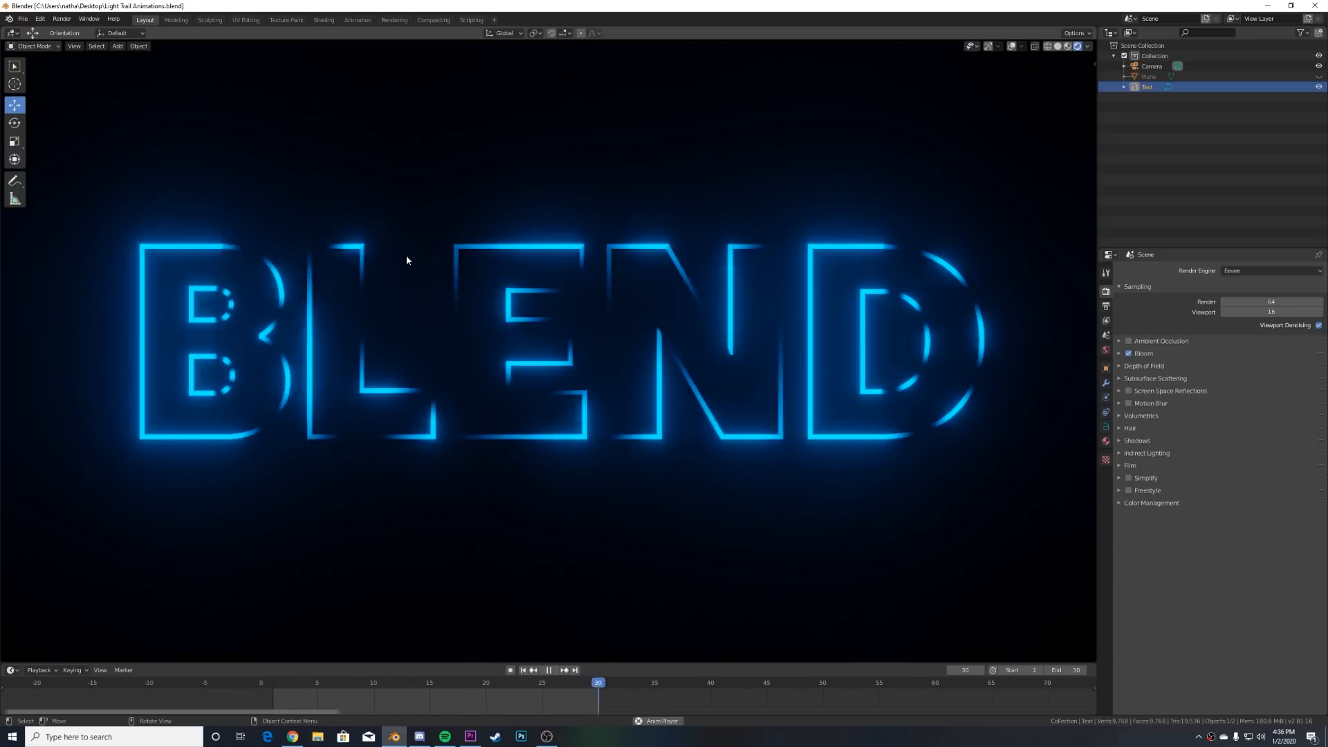
click(462, 683)
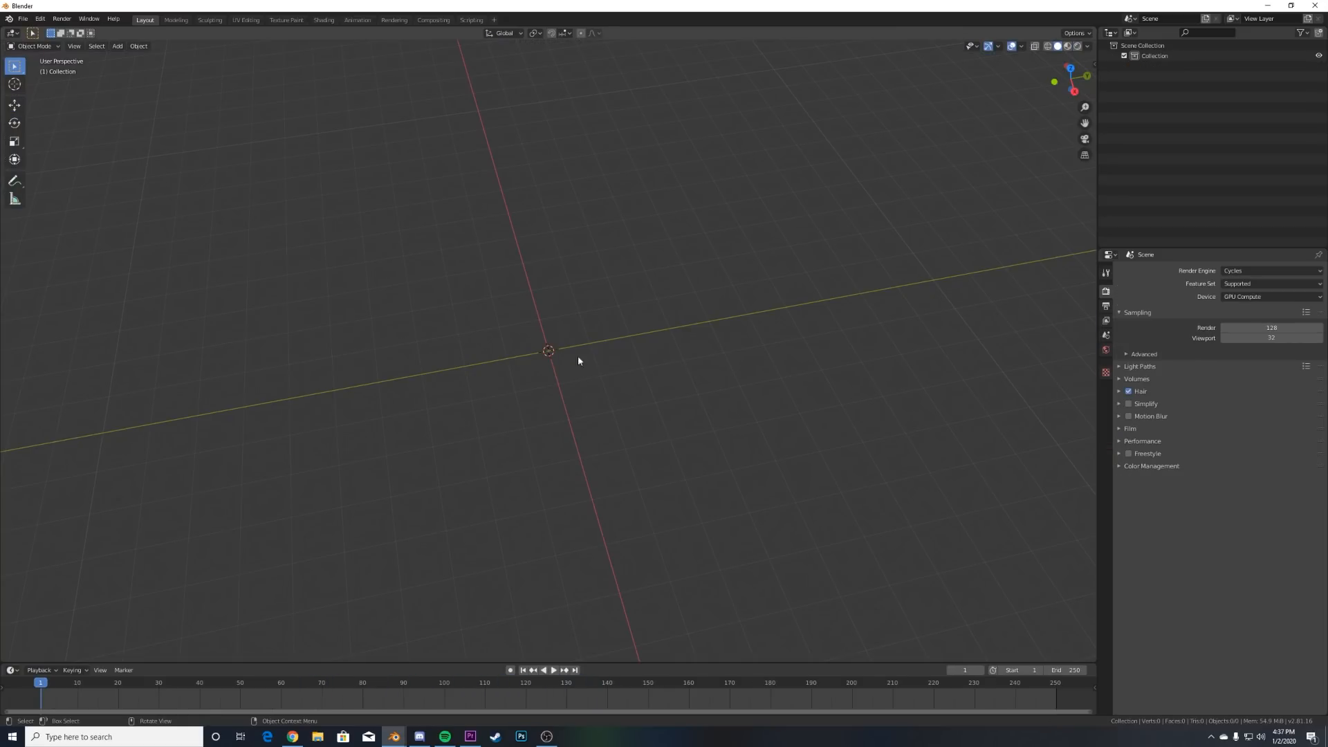
click(116, 47)
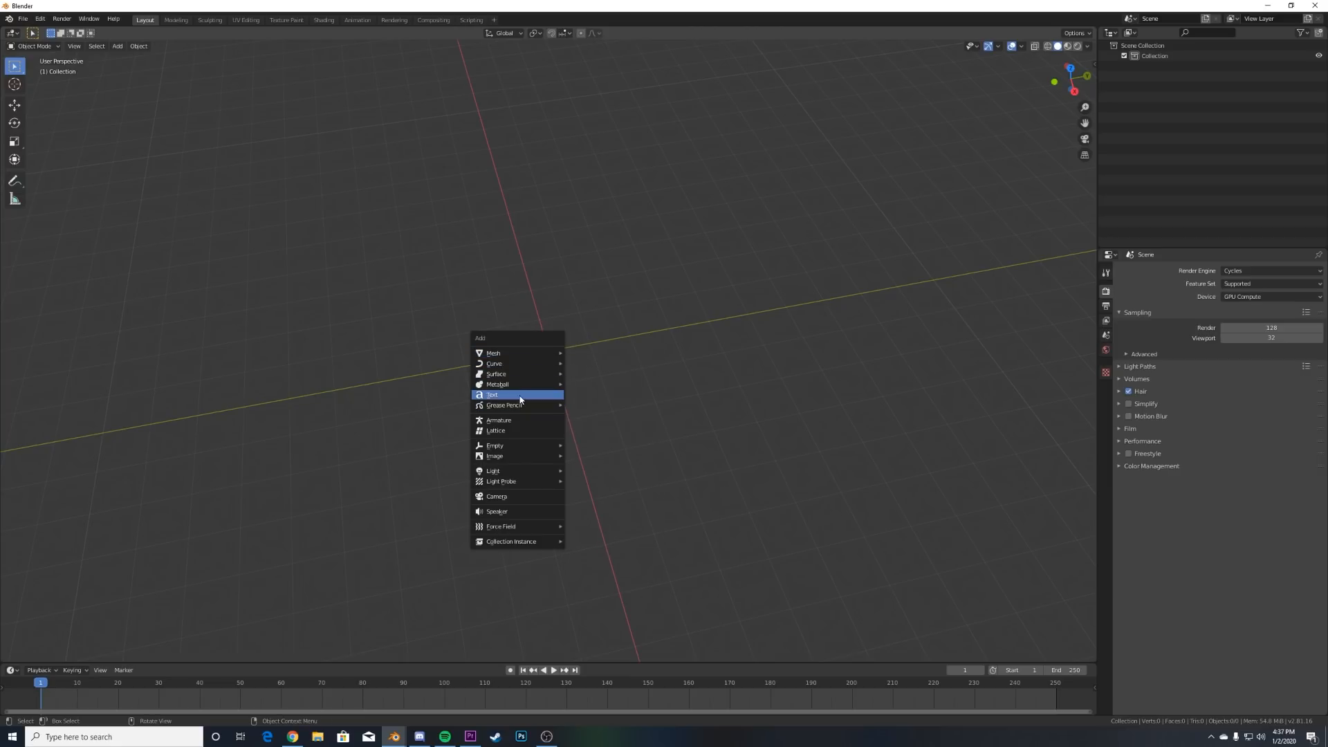
click(492, 395)
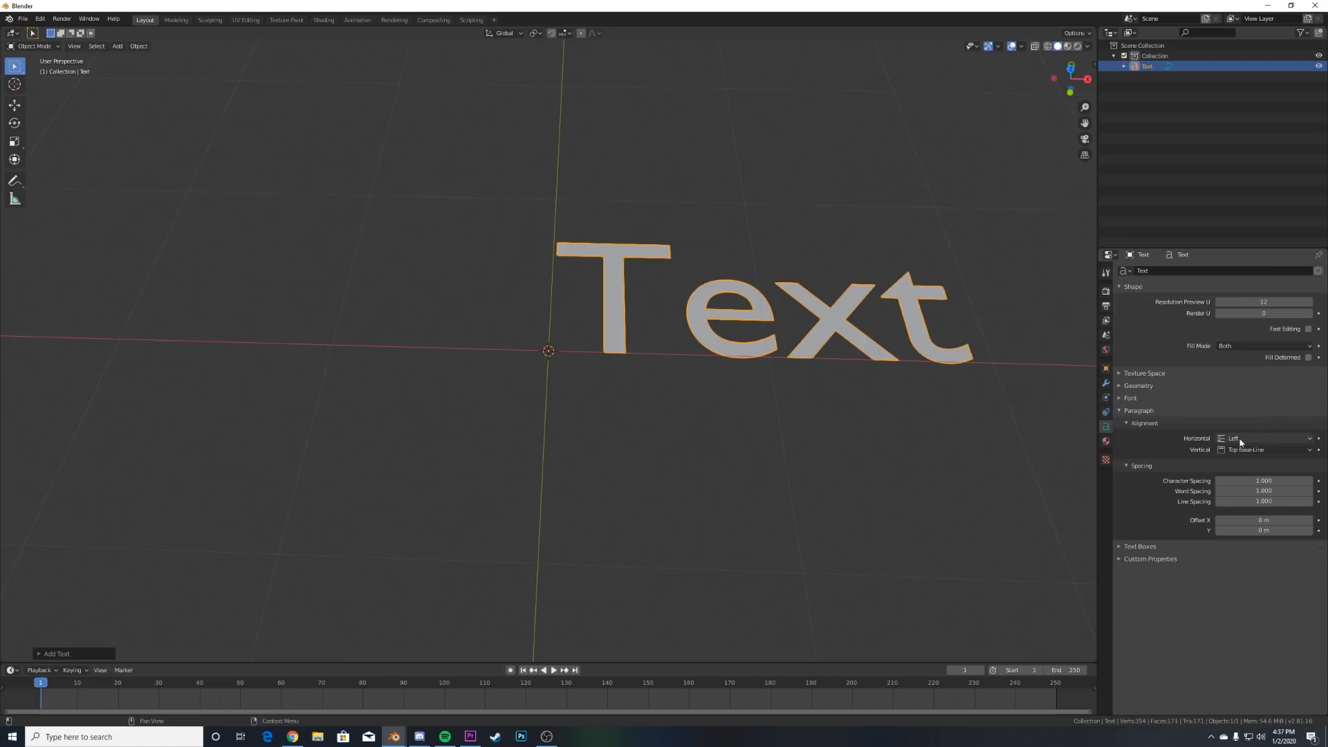
Centre the text horizontally and replace the placeholder word with BLEND
click(1264, 439)
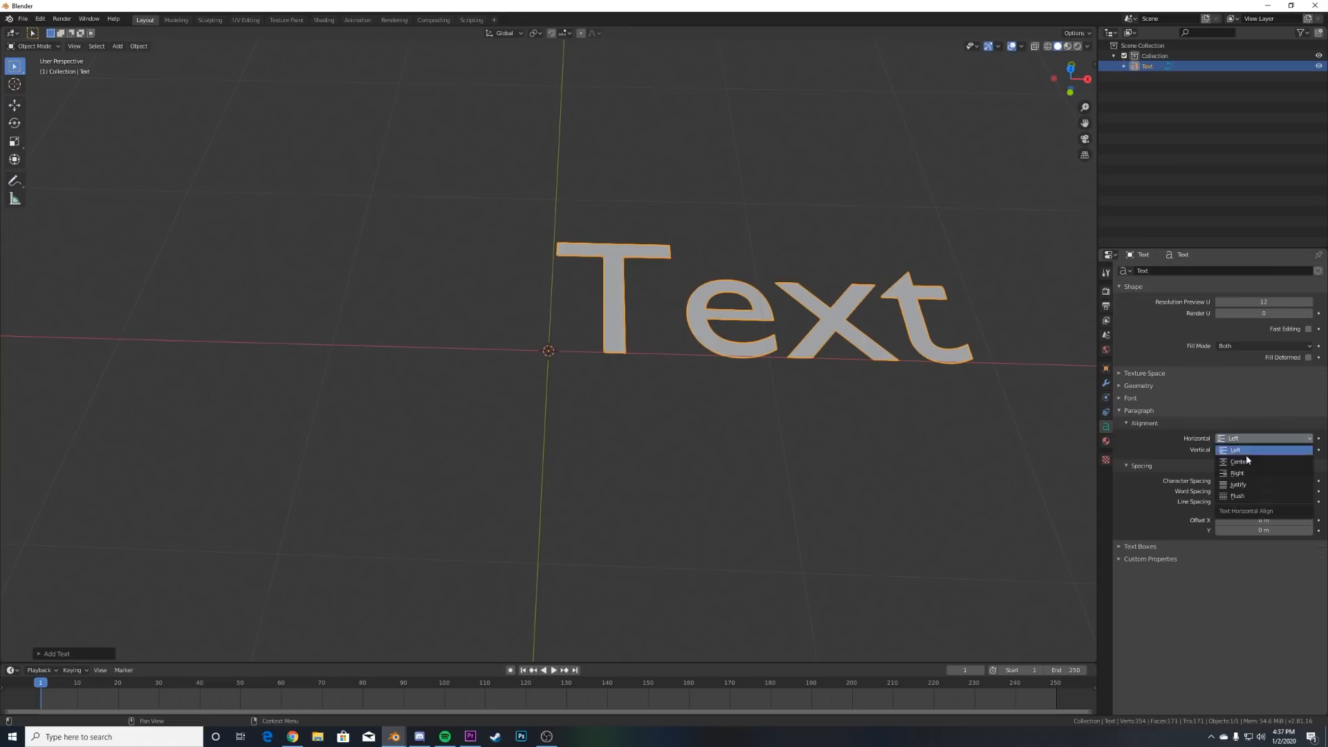
click(1237, 462)
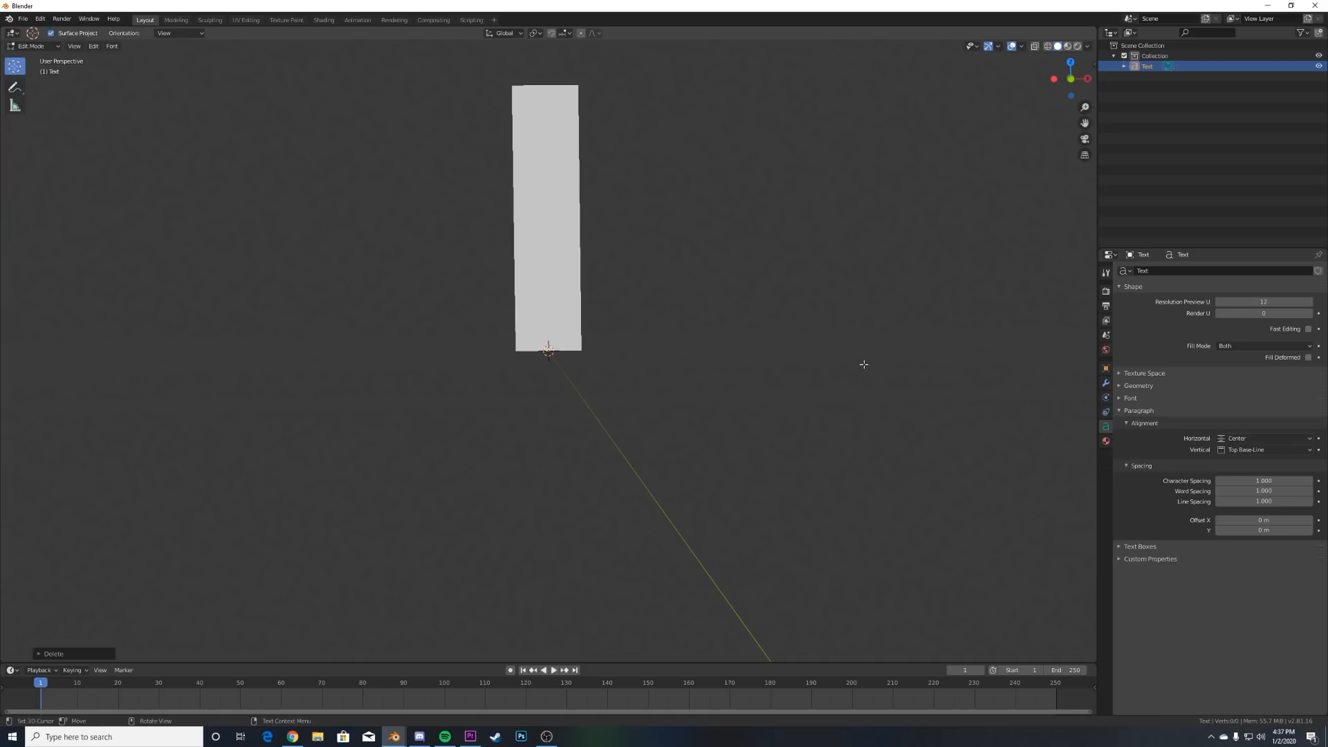
key(Tab)
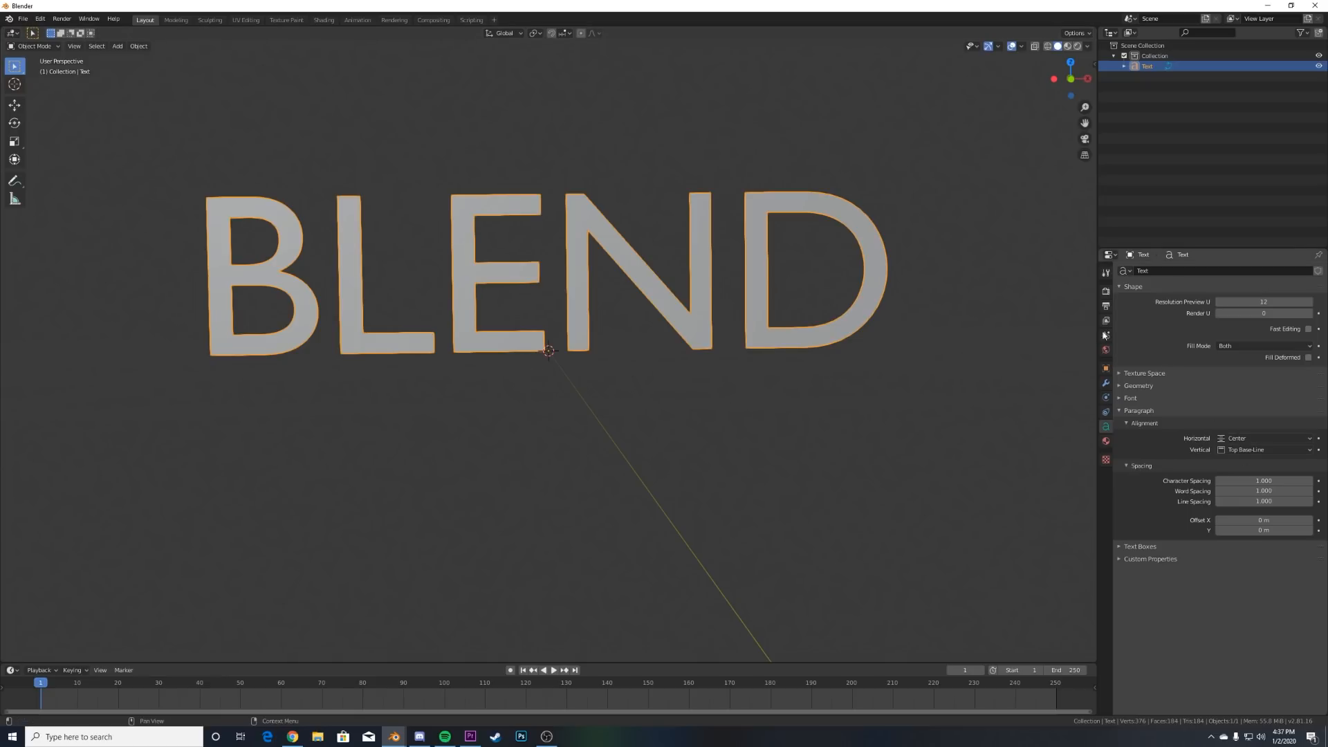
mouse_move(1234, 336)
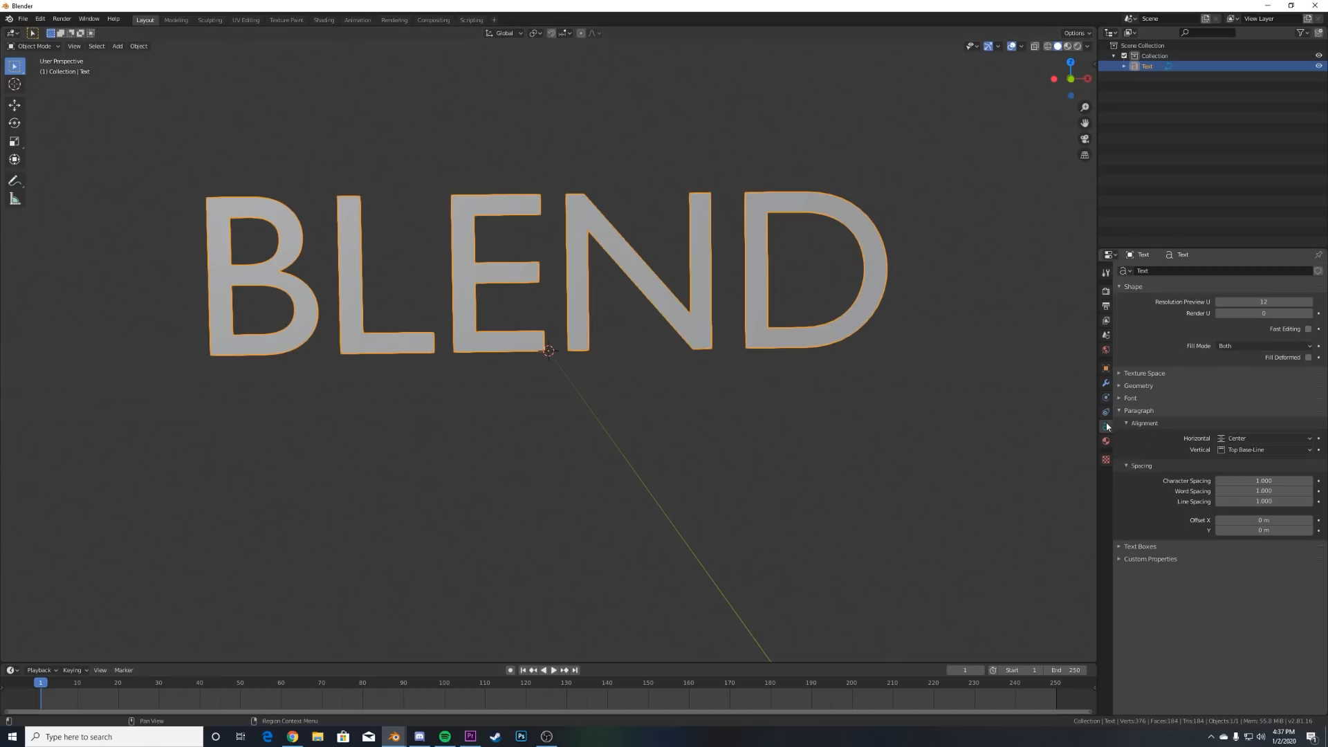
Set the text's Fill Mode to None so only the letter outlines remain
click(1261, 346)
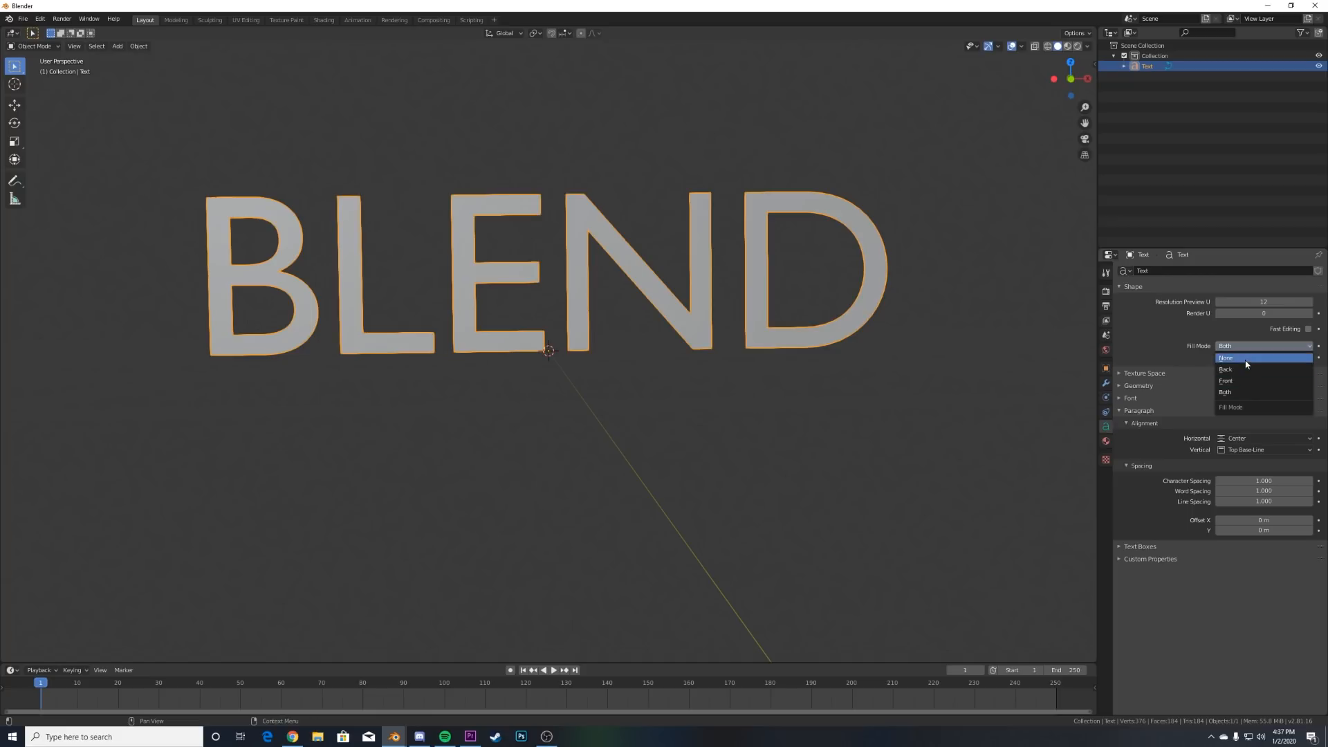
click(1226, 356)
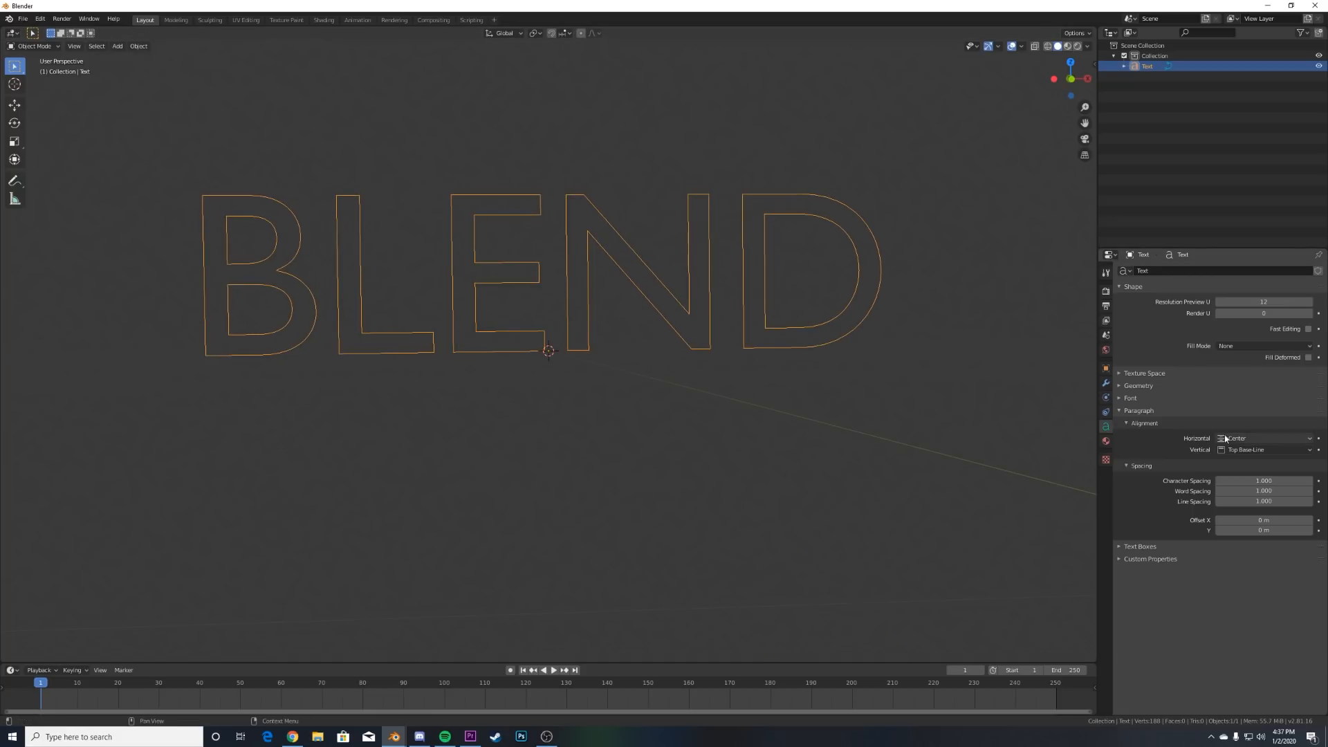
click(1137, 384)
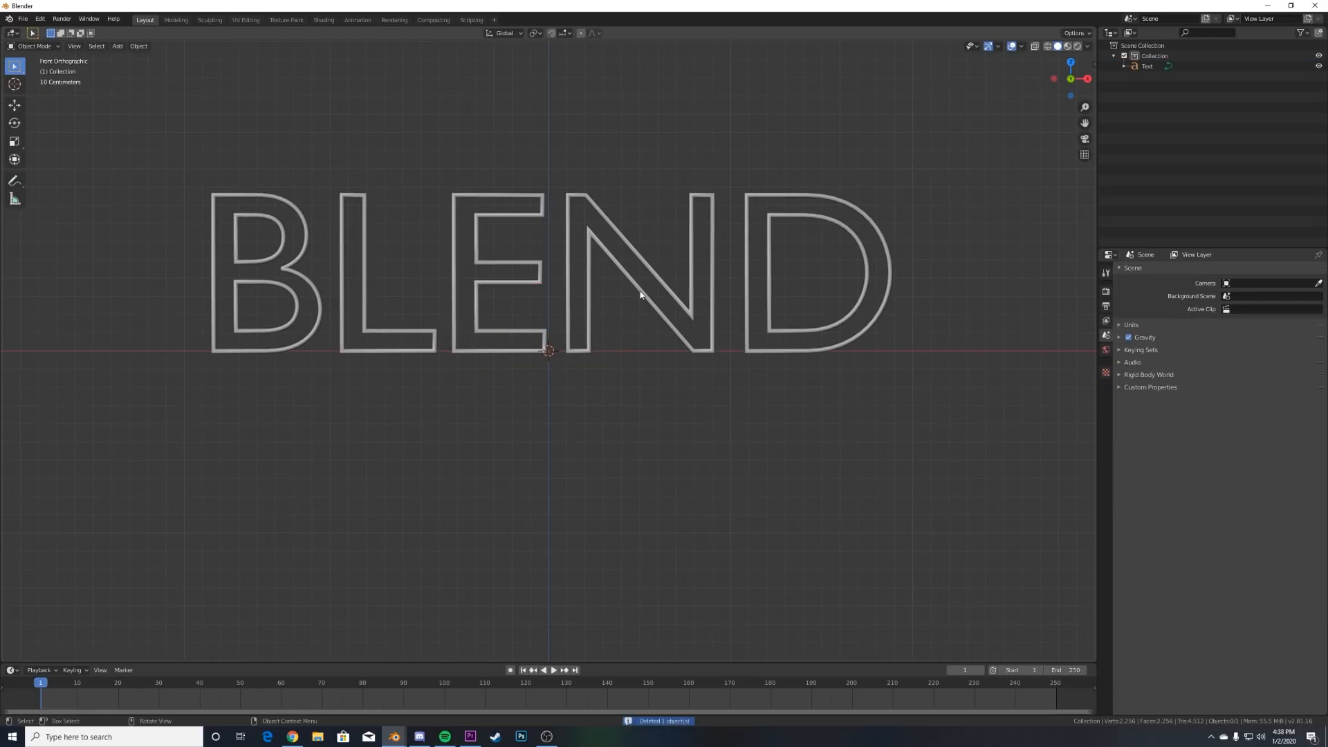
Add a camera framing the outline BLEND text
click(119, 47)
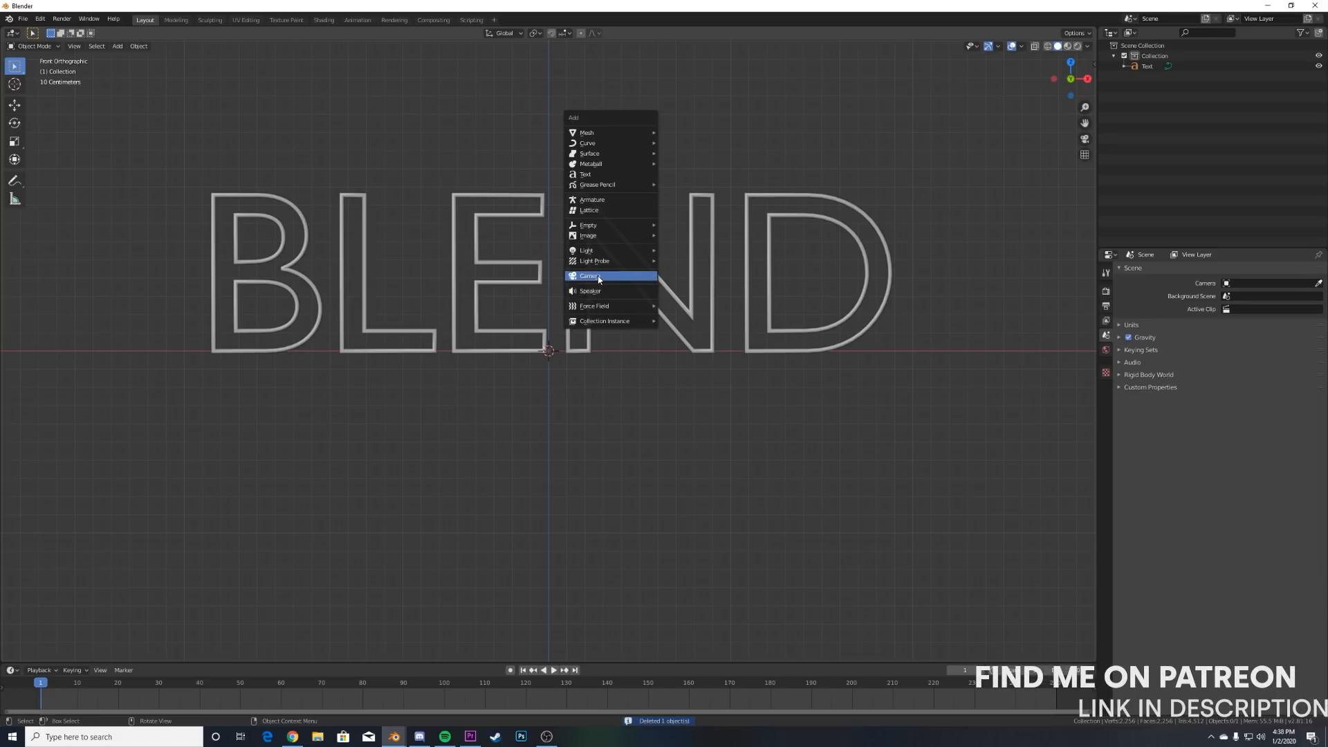
click(589, 276)
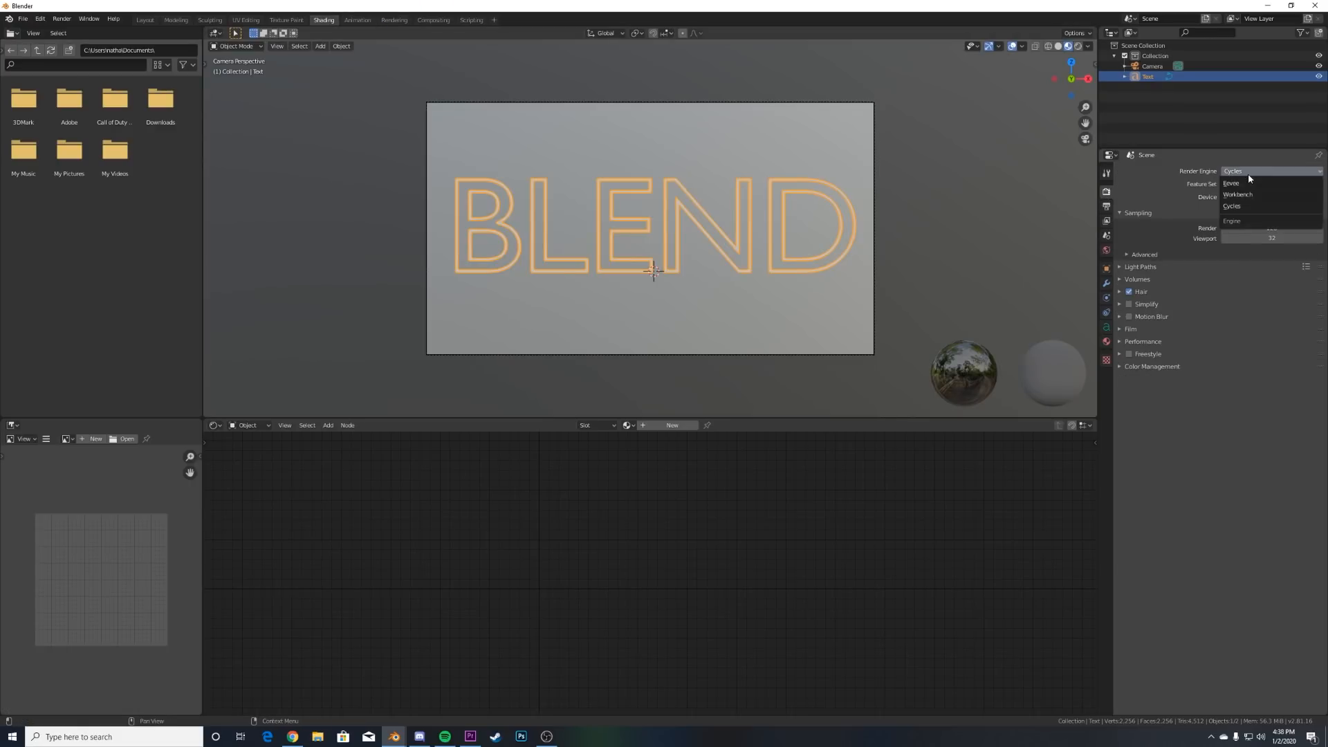
Switch the render engine to Eevee and hide the viewport overlays
click(1231, 182)
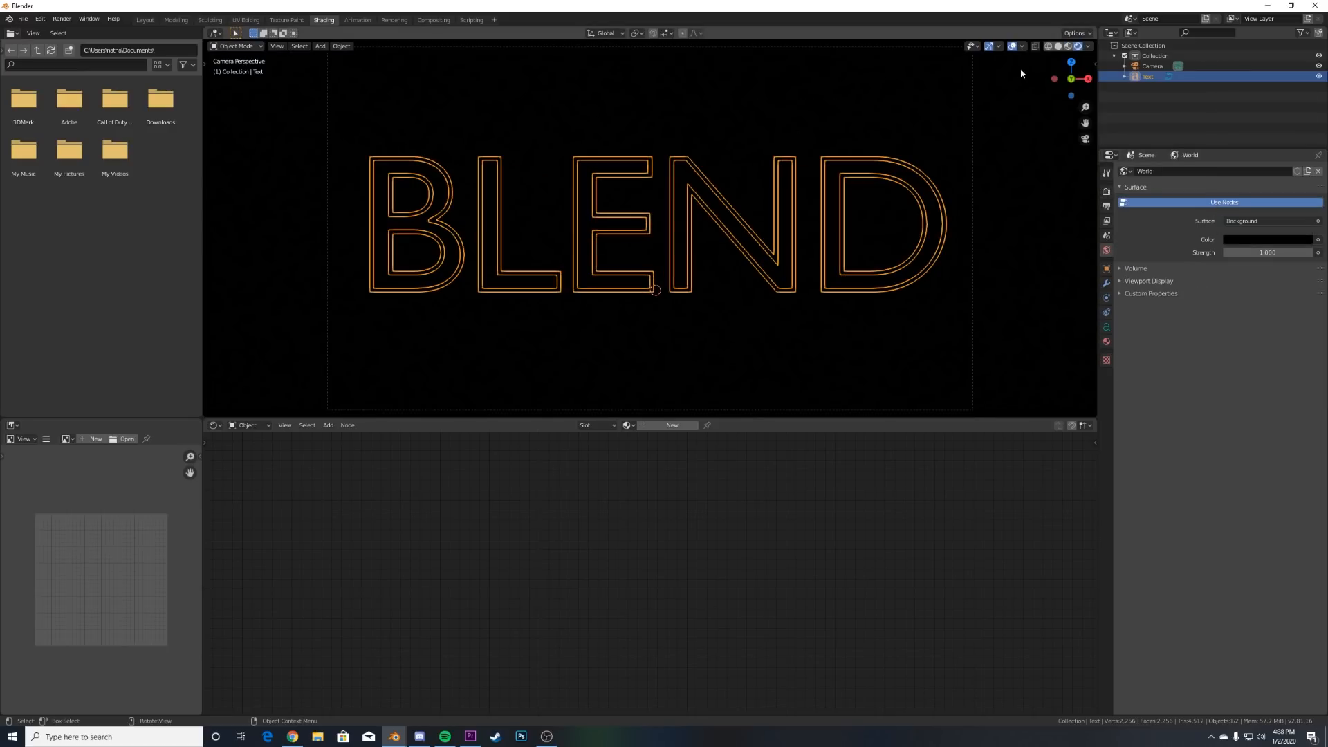
mouse_move(800, 293)
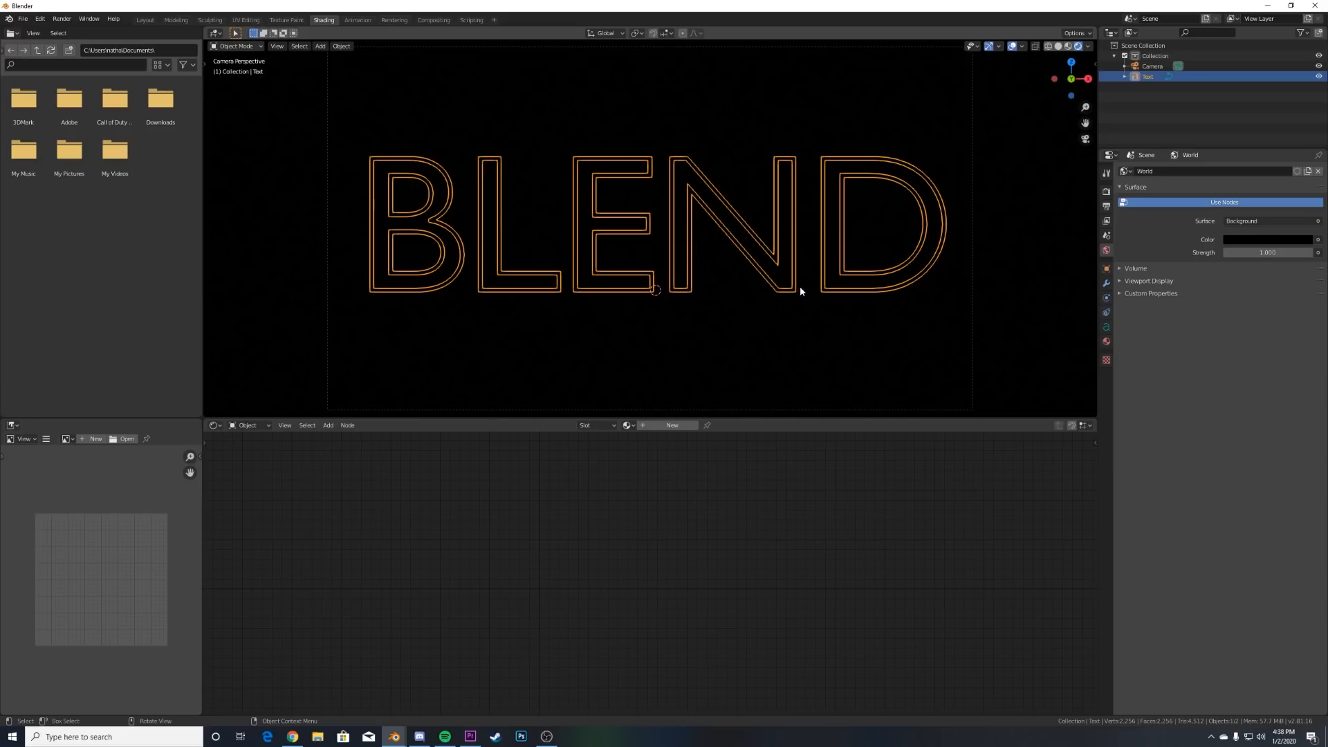
mouse_move(1011, 45)
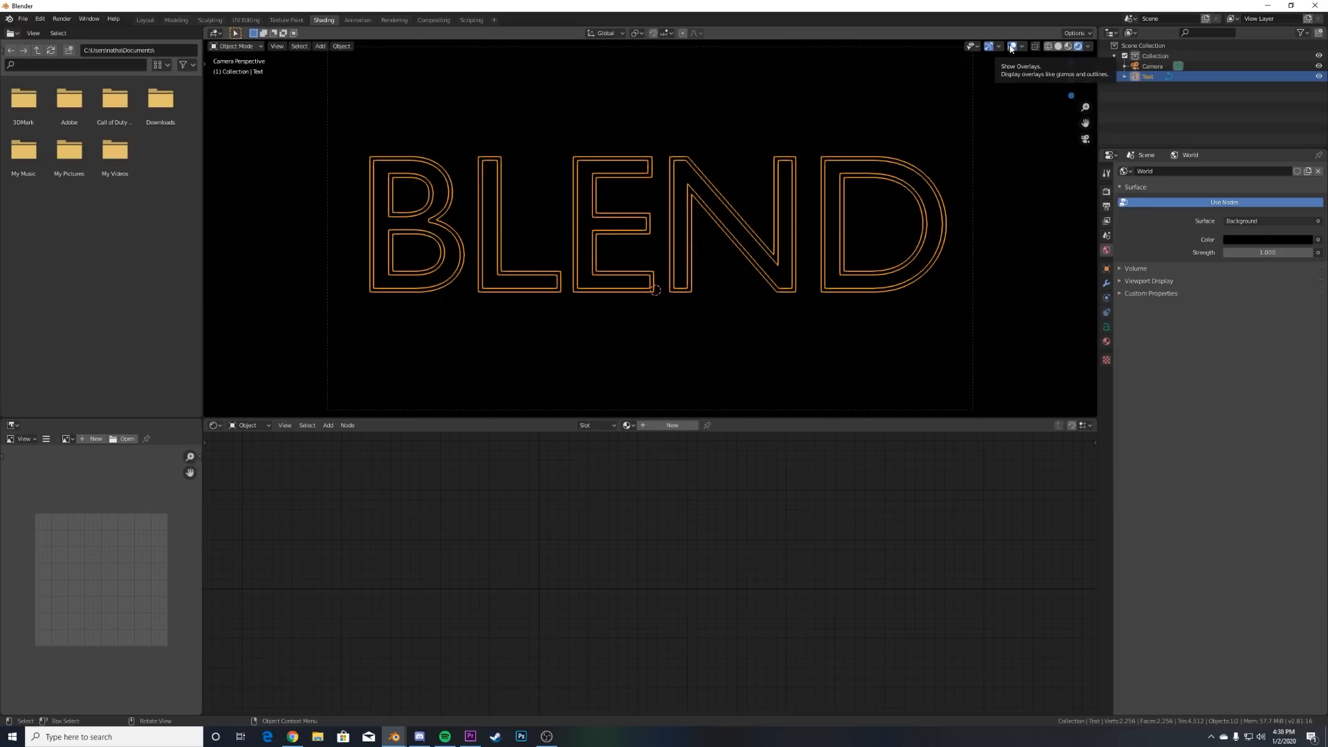
click(1013, 44)
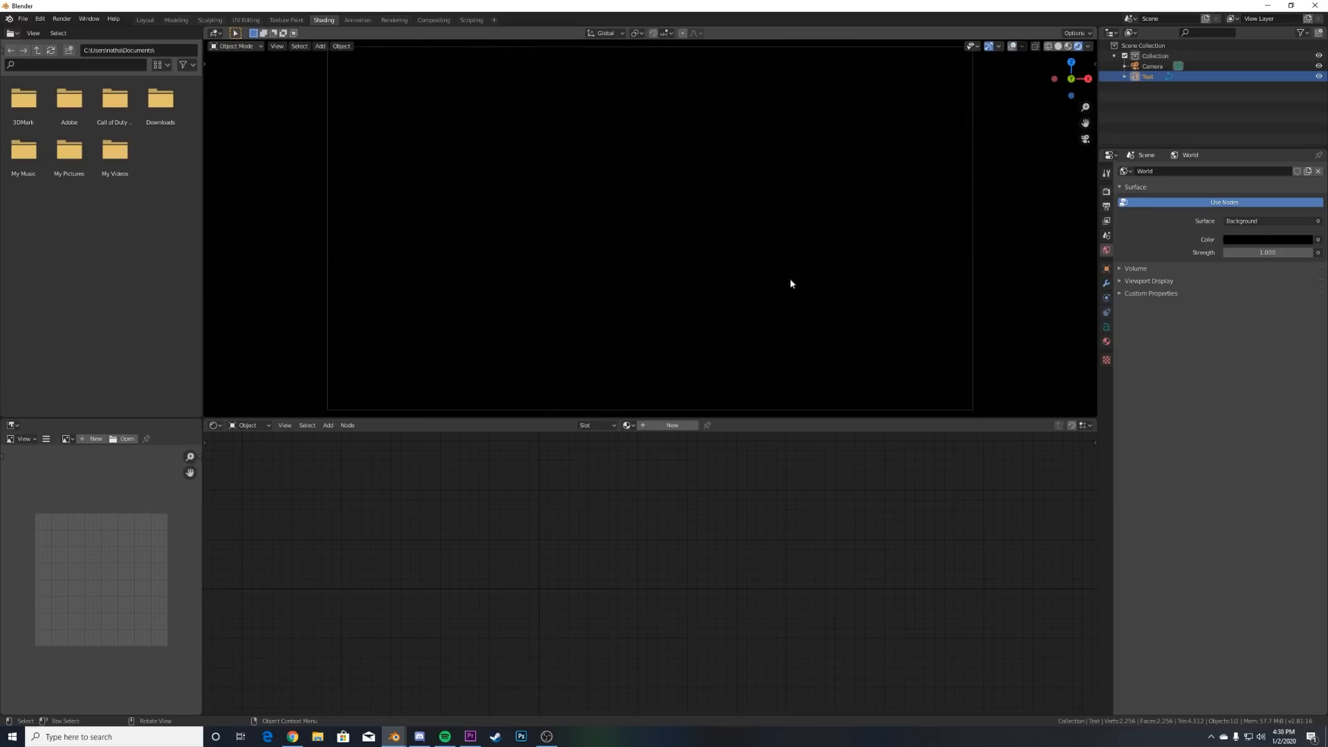
Create a new material with an Emission shader linked to the Material Output
click(672, 425)
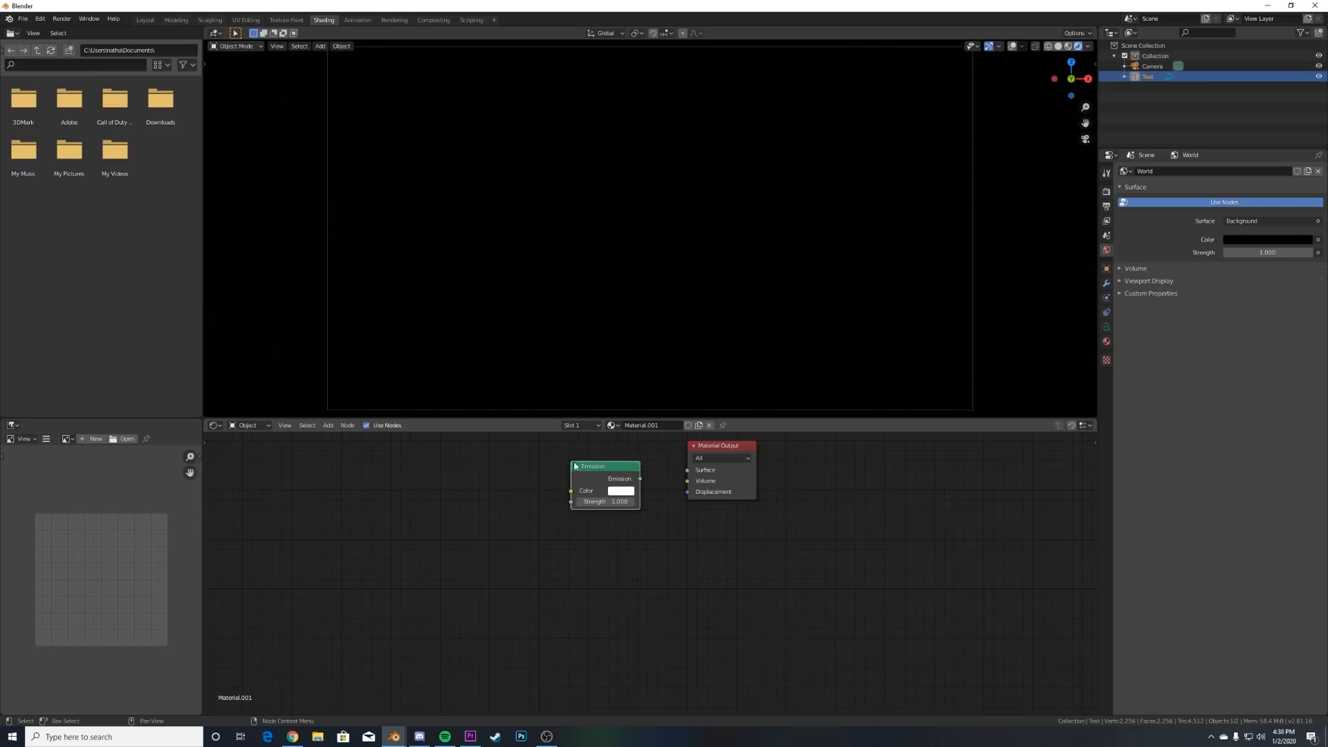
drag(638, 479, 687, 471)
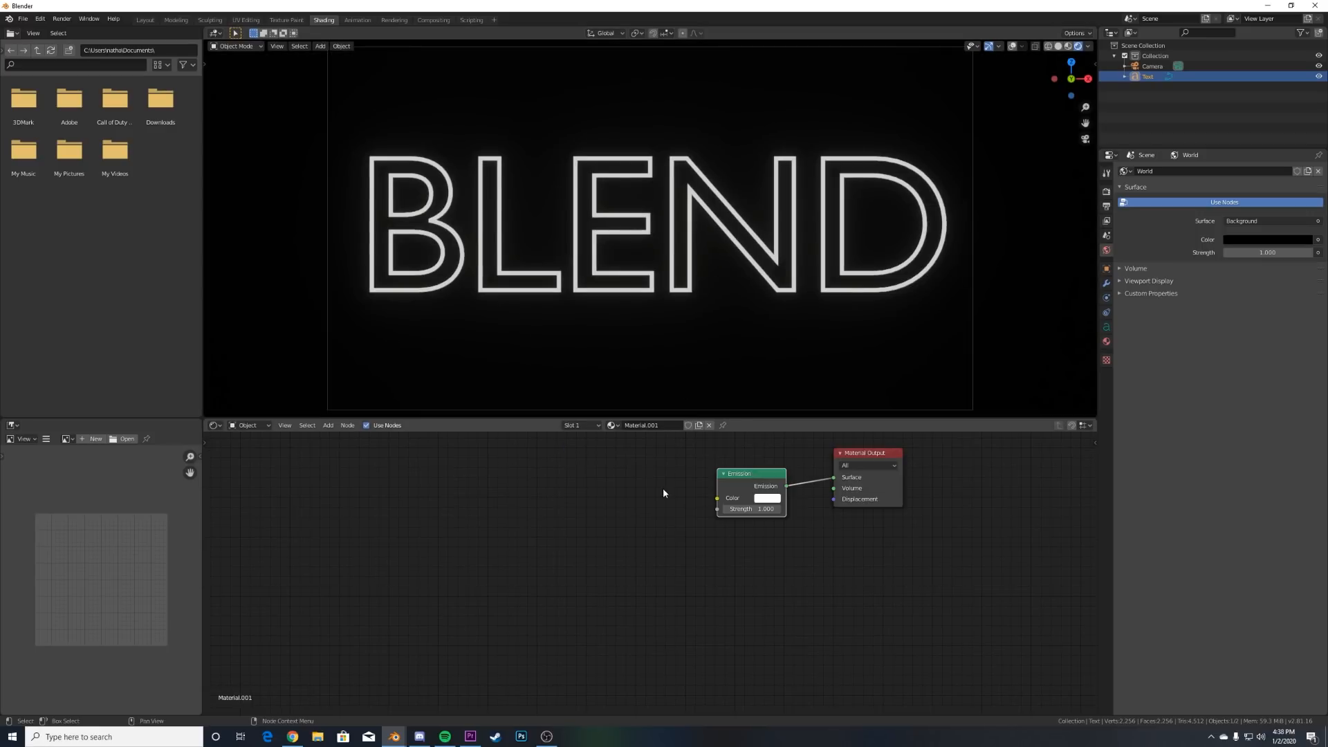
Add a Wave Texture node placed left of the Emission shader
text(WA)
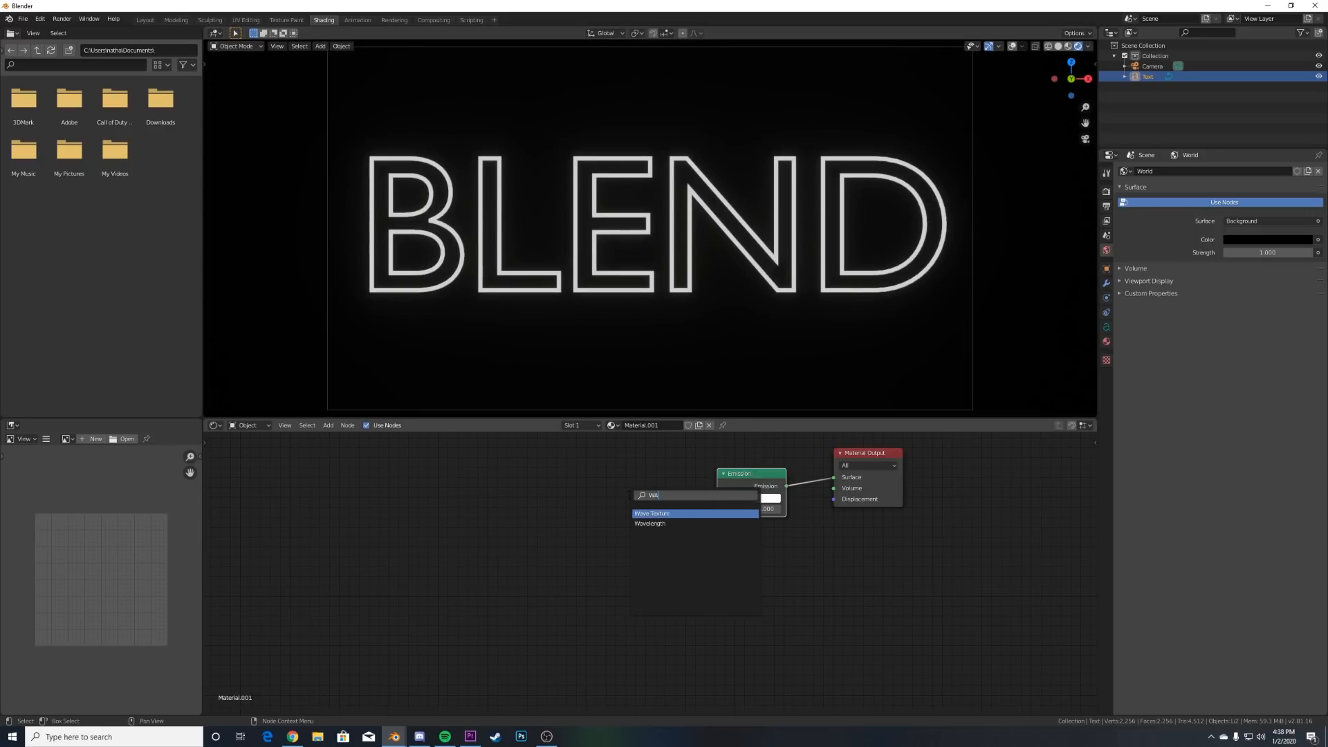
click(652, 513)
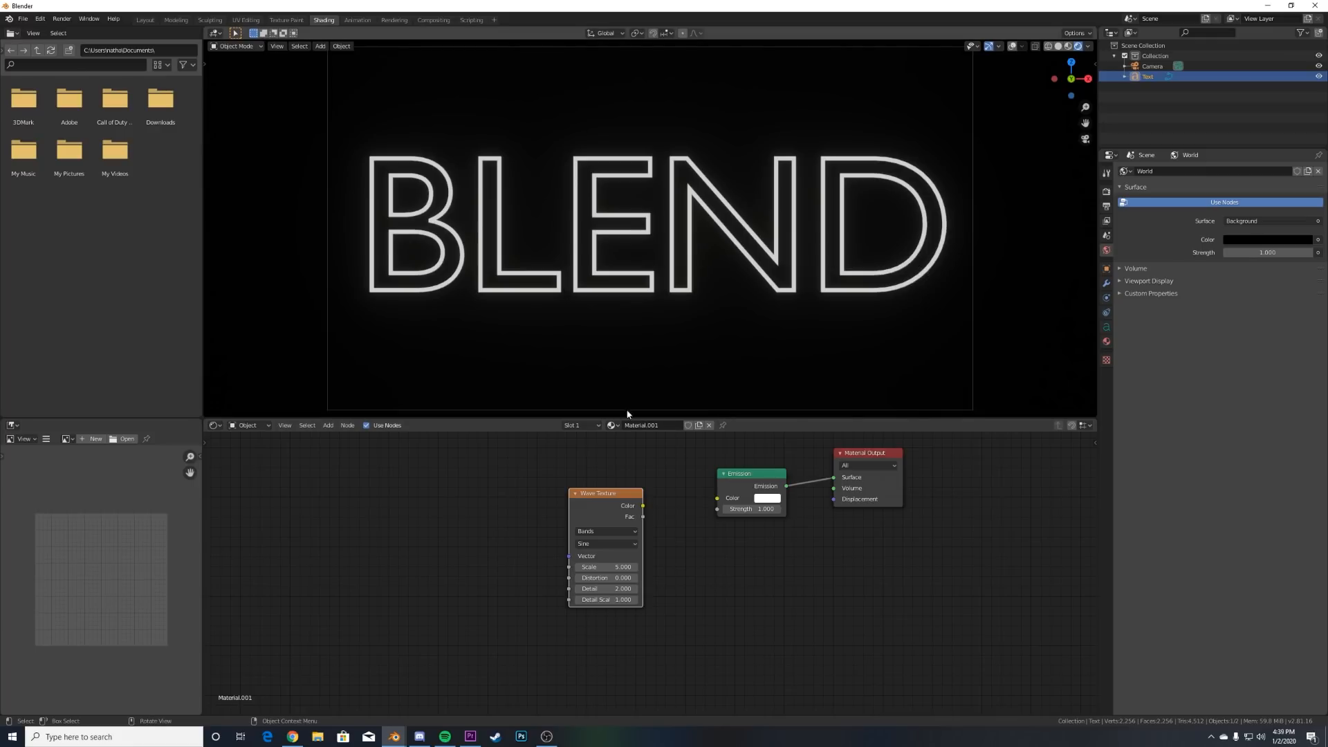
drag(643, 506, 687, 514)
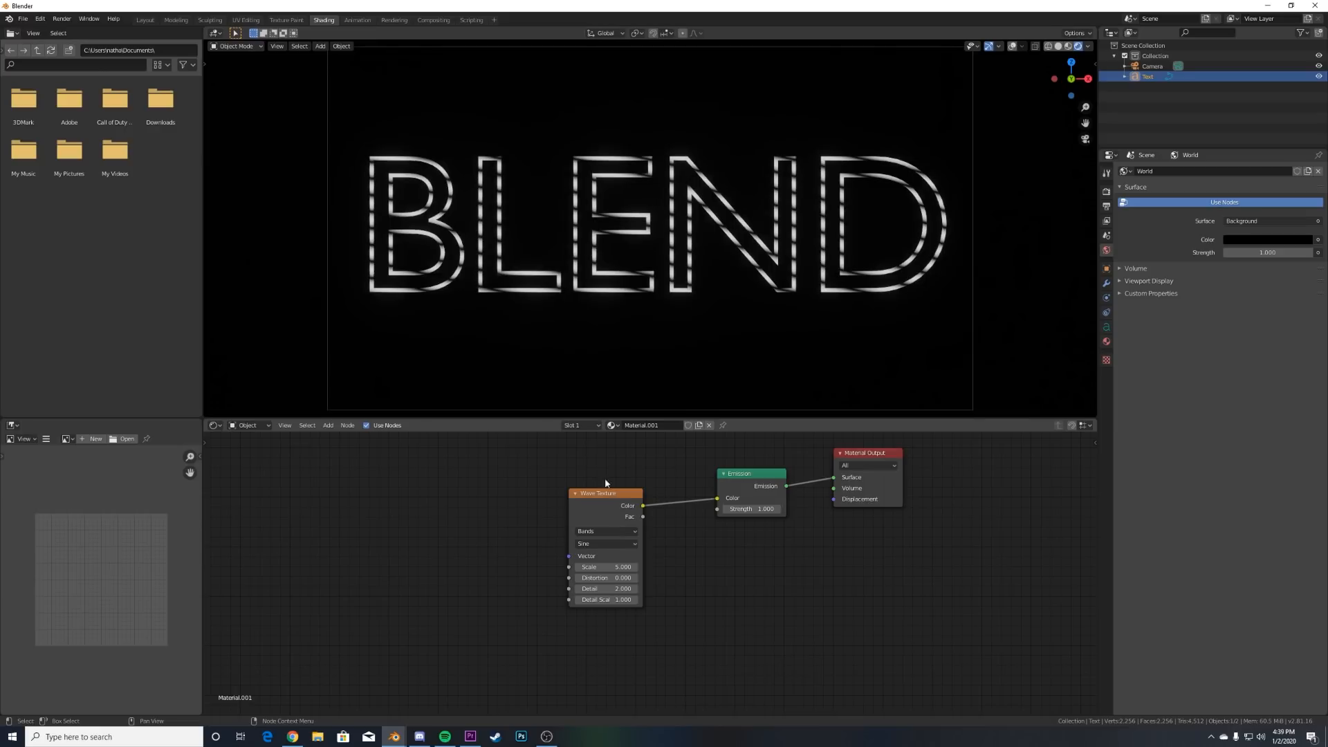
Set the Wave Texture profile to Saw for striped letters
click(605, 542)
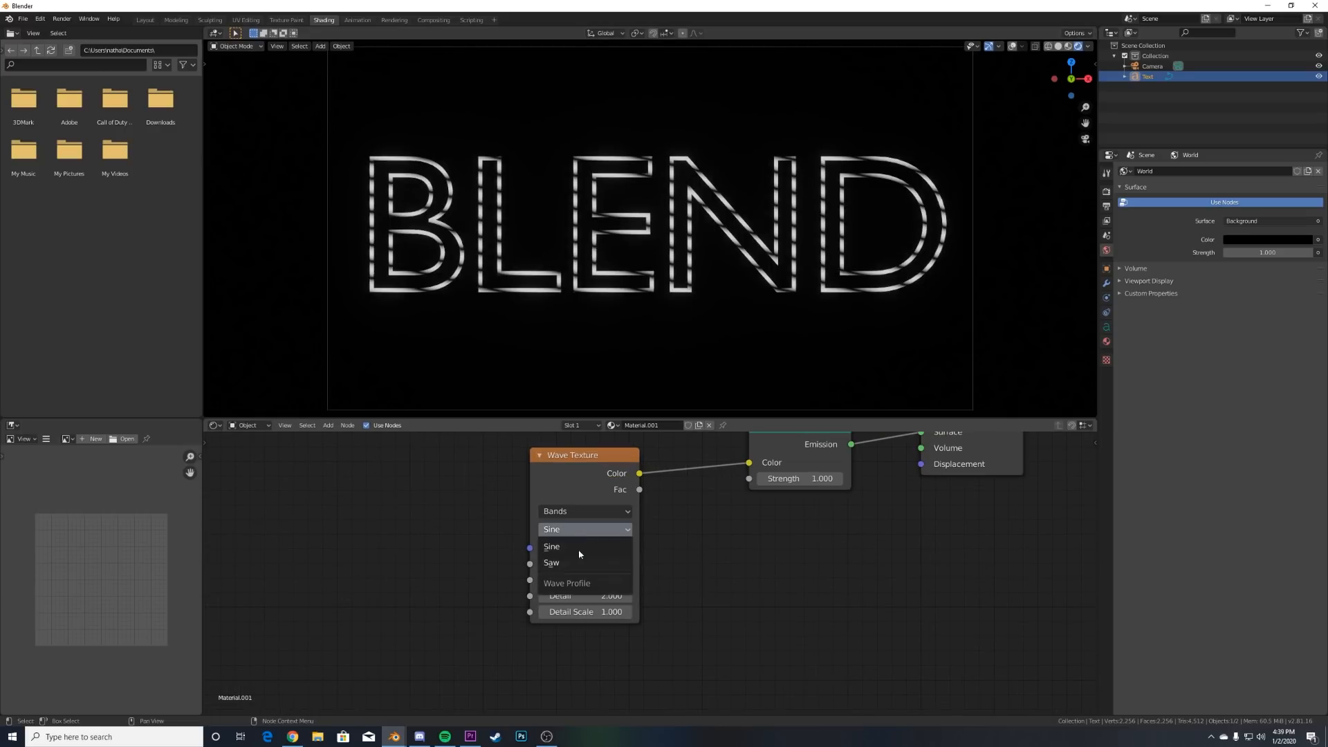
click(551, 563)
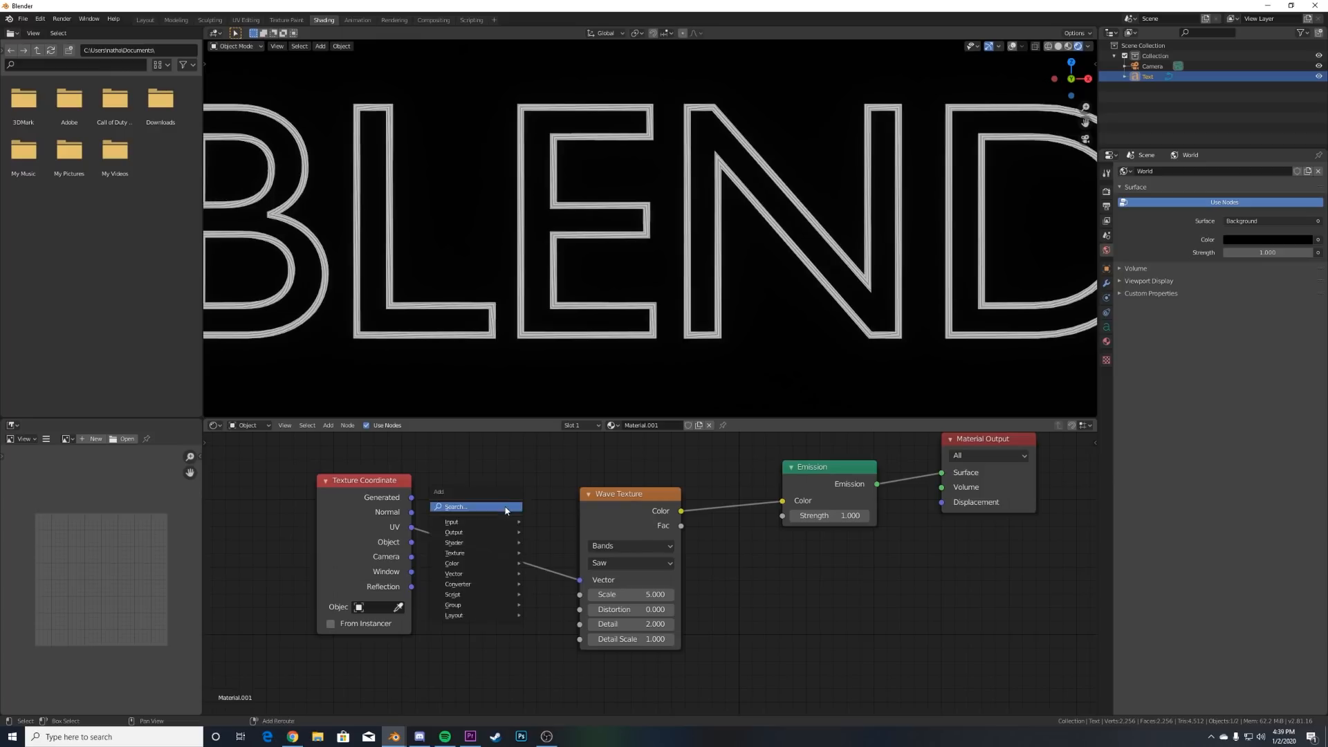
Add a Separate XYZ node feeding the Wave Texture vector input
text(SEP)
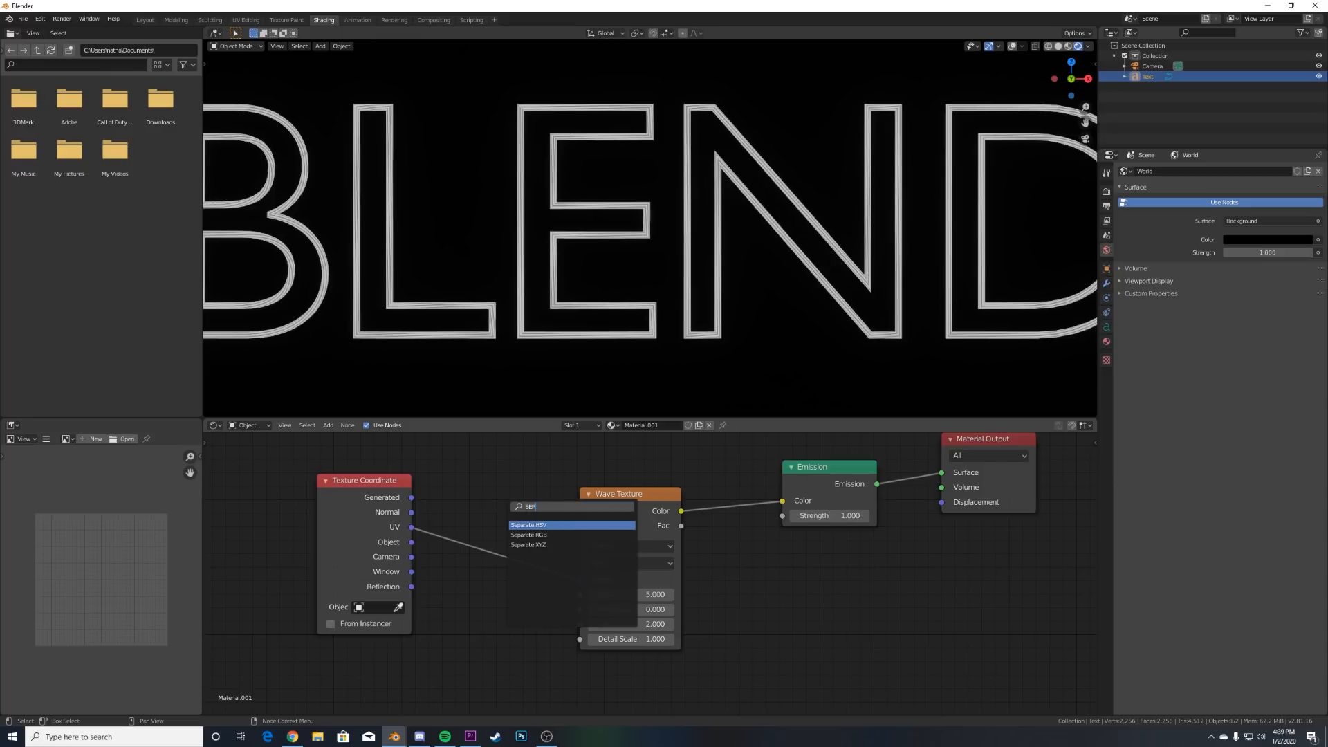
click(529, 545)
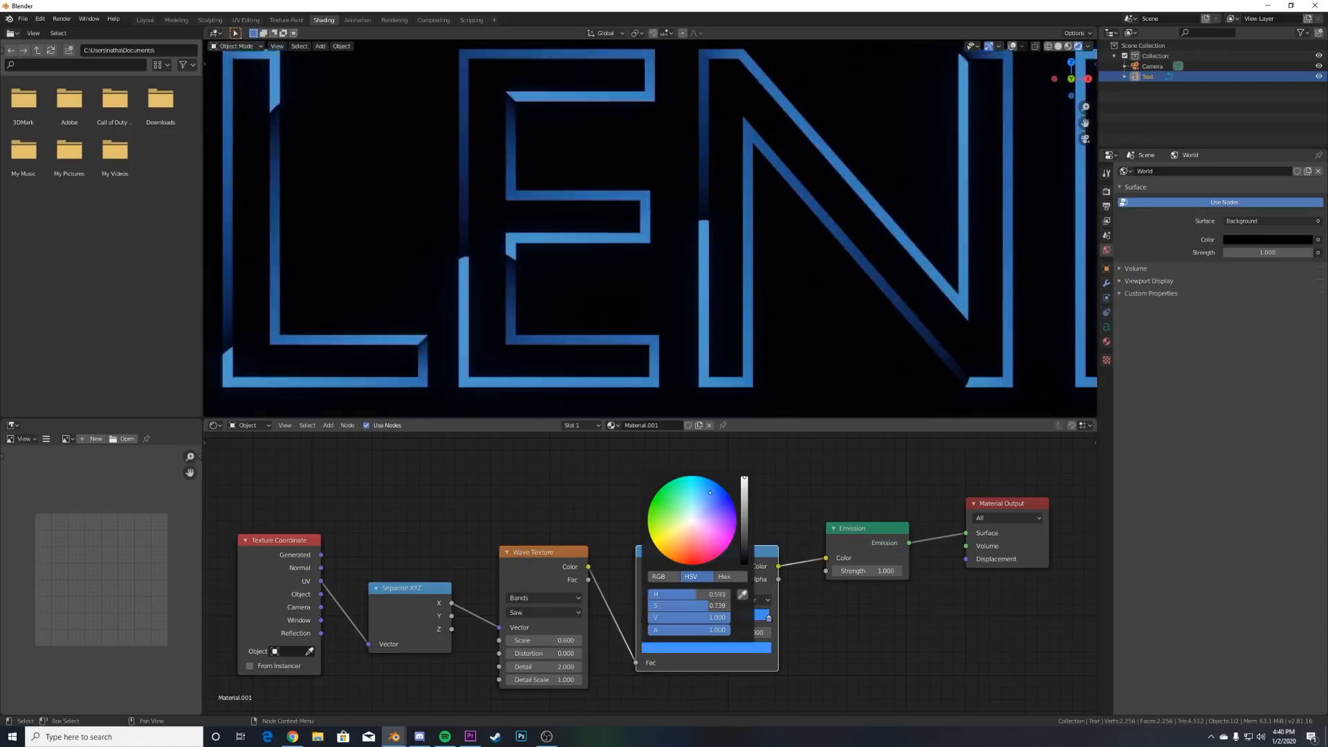
Set the ColorRamp to B-Spline and move the dark stop to about 0.455
click(752, 599)
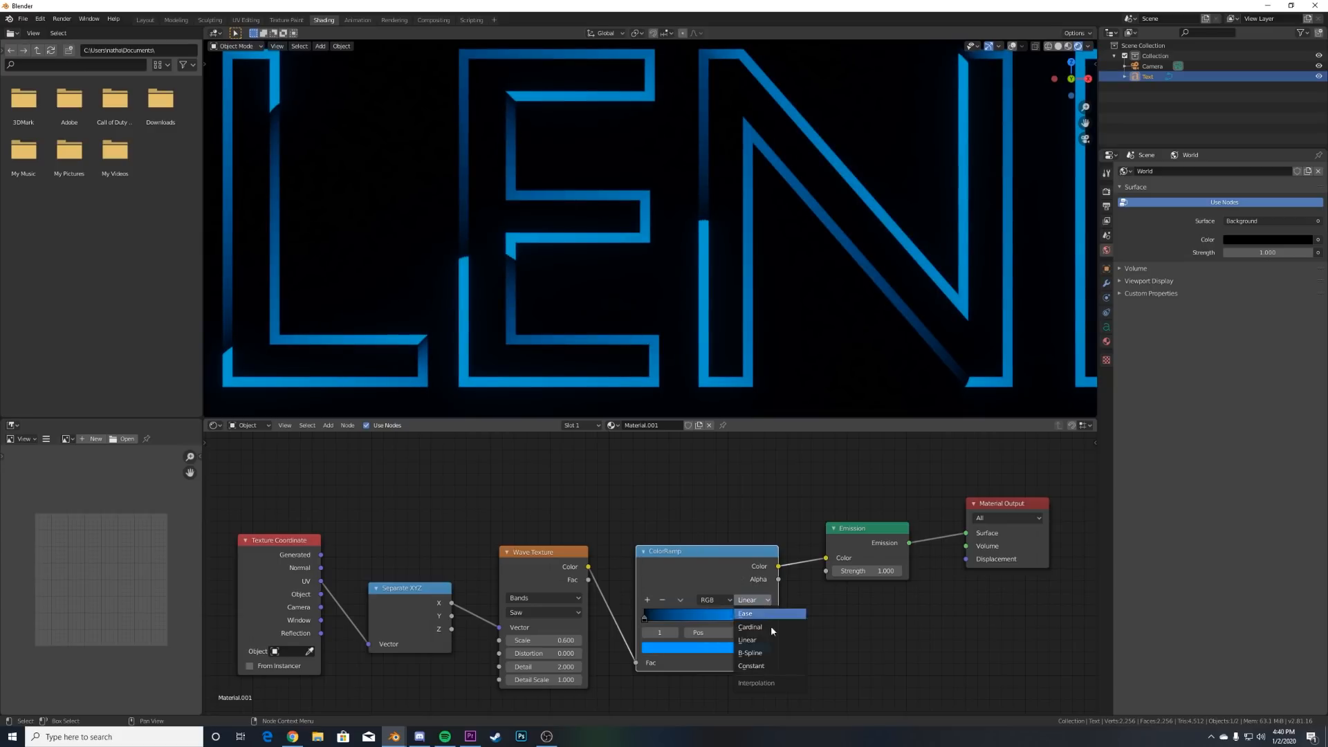
click(749, 652)
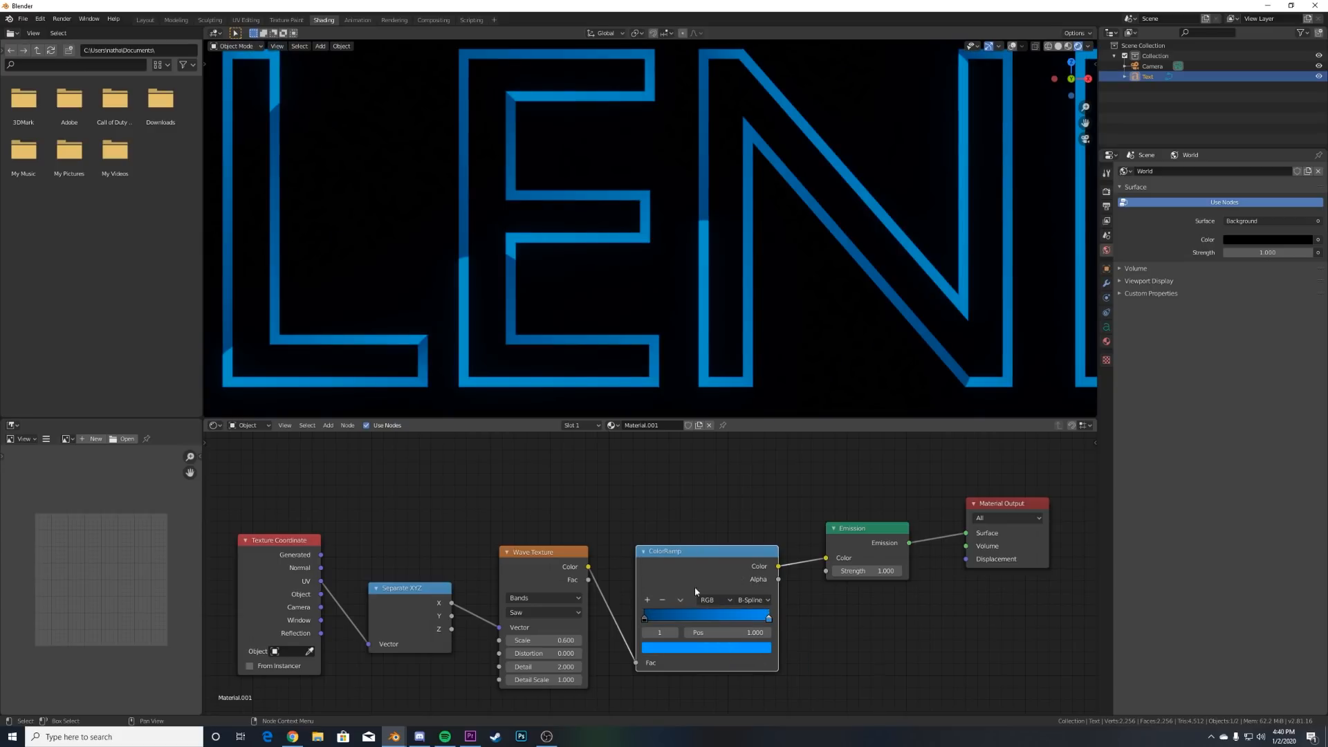
drag(766, 617, 746, 616)
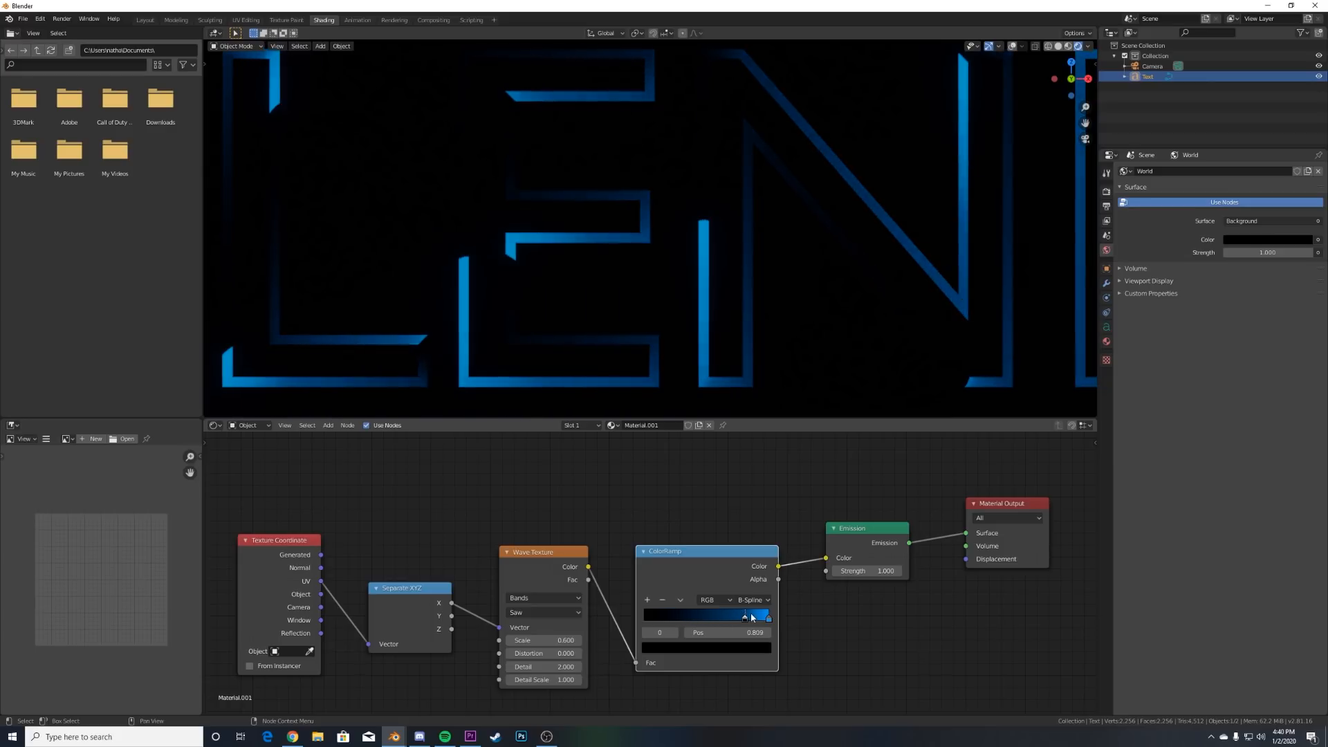
drag(758, 614, 699, 614)
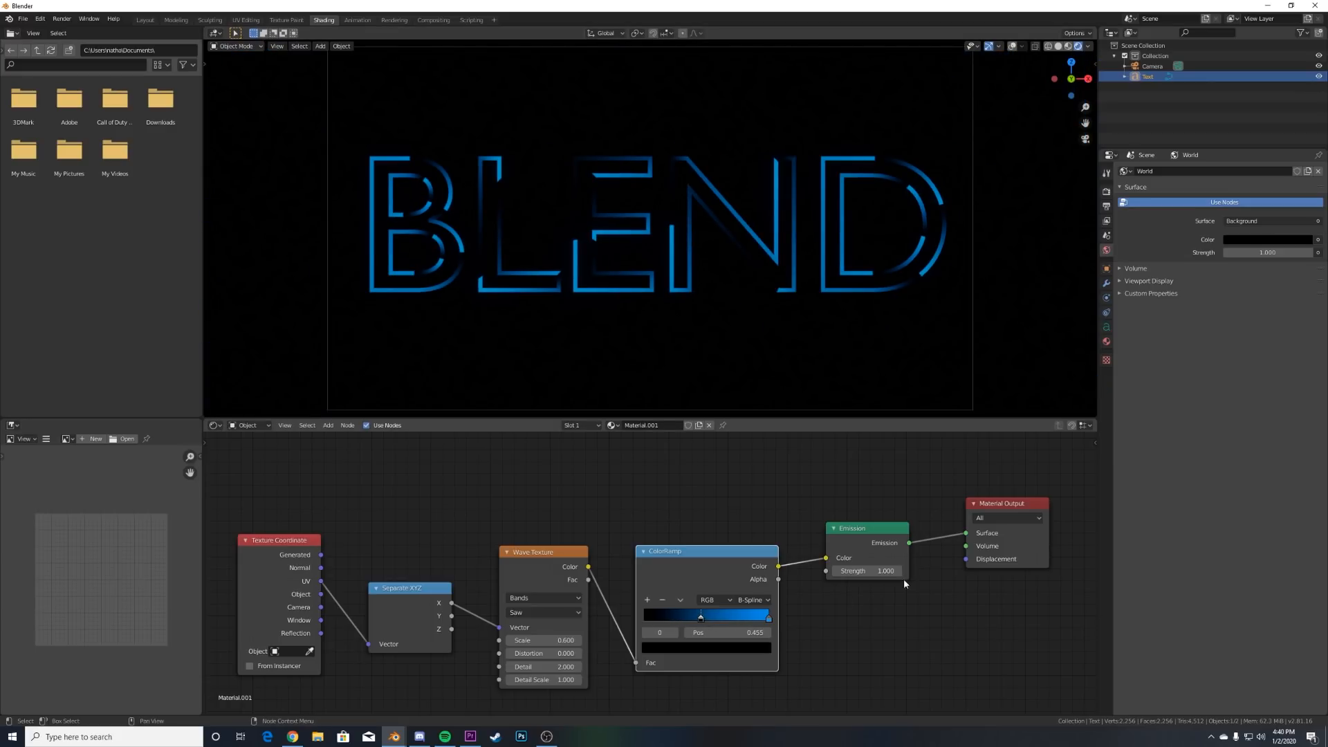
Raise the Emission strength to 7.3 for a bright neon glow
drag(885, 570, 923, 569)
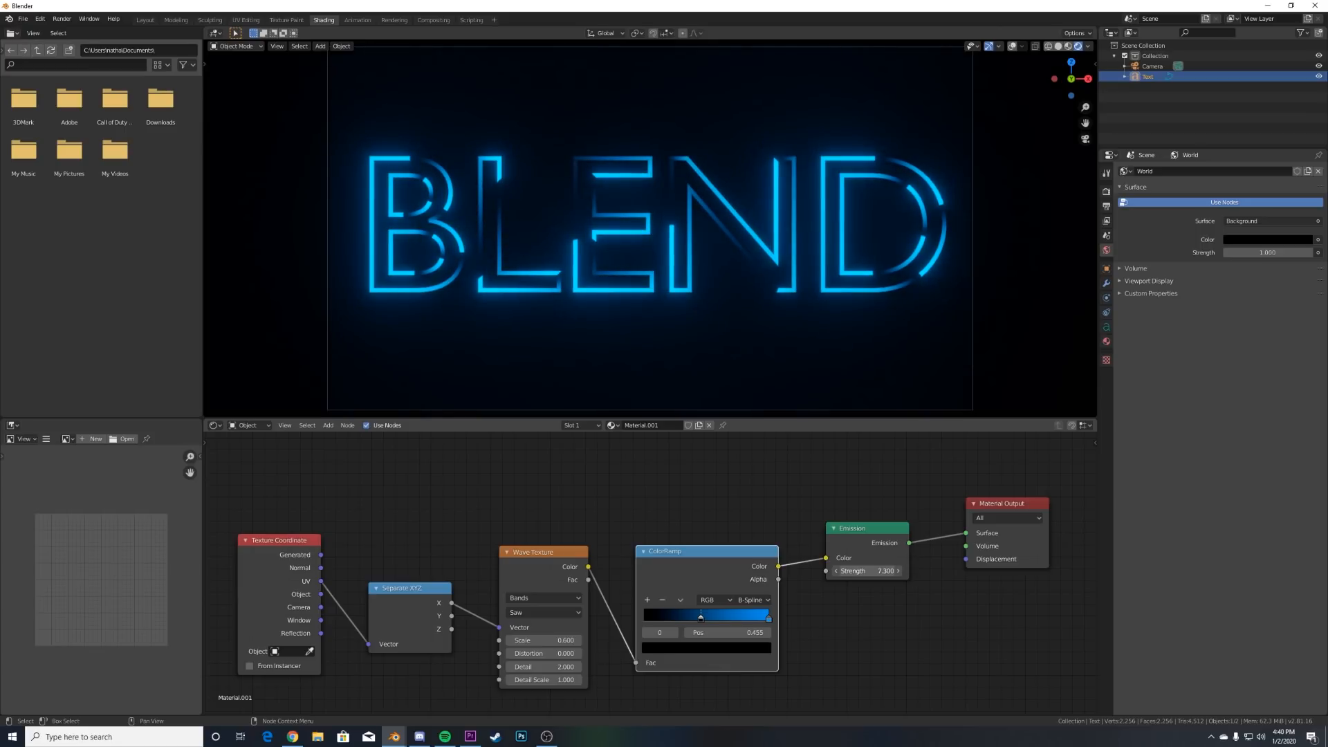
drag(866, 570, 897, 569)
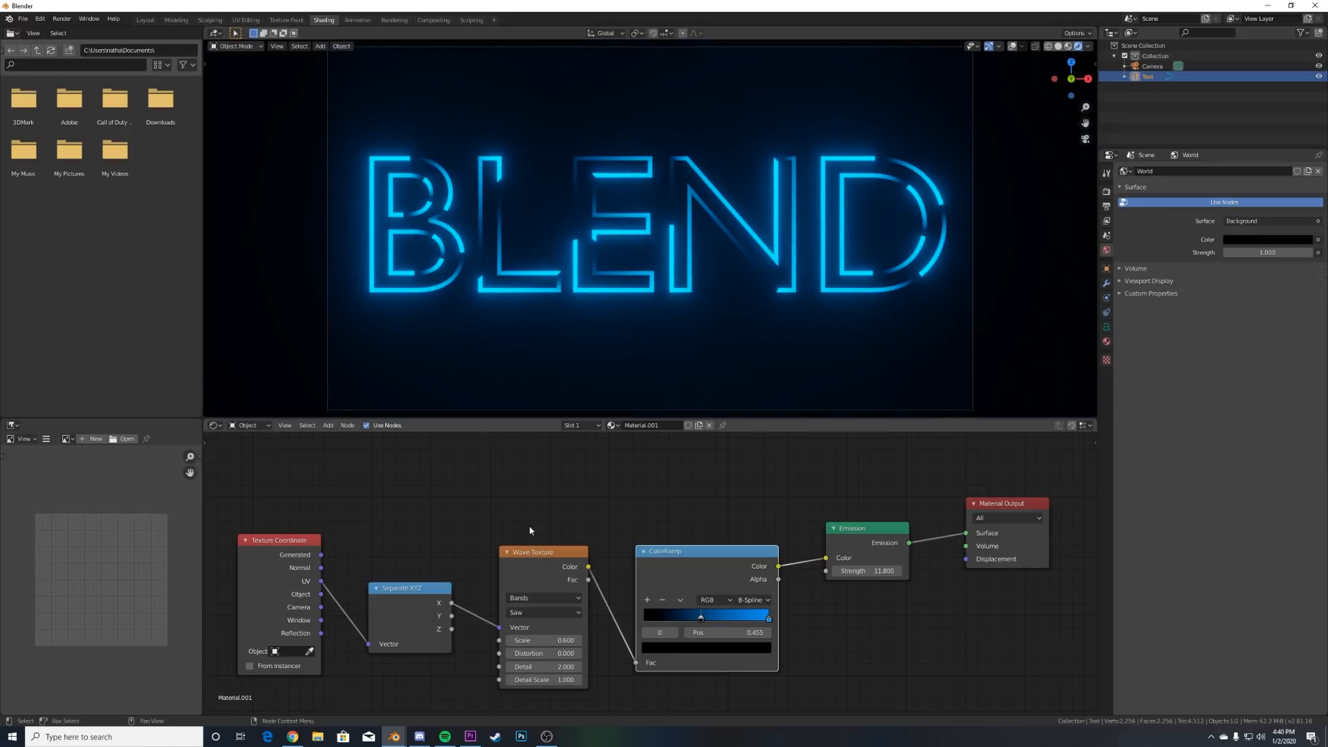
Insert a Math Add node between Separate XYZ and the Wave Texture
text(MAT)
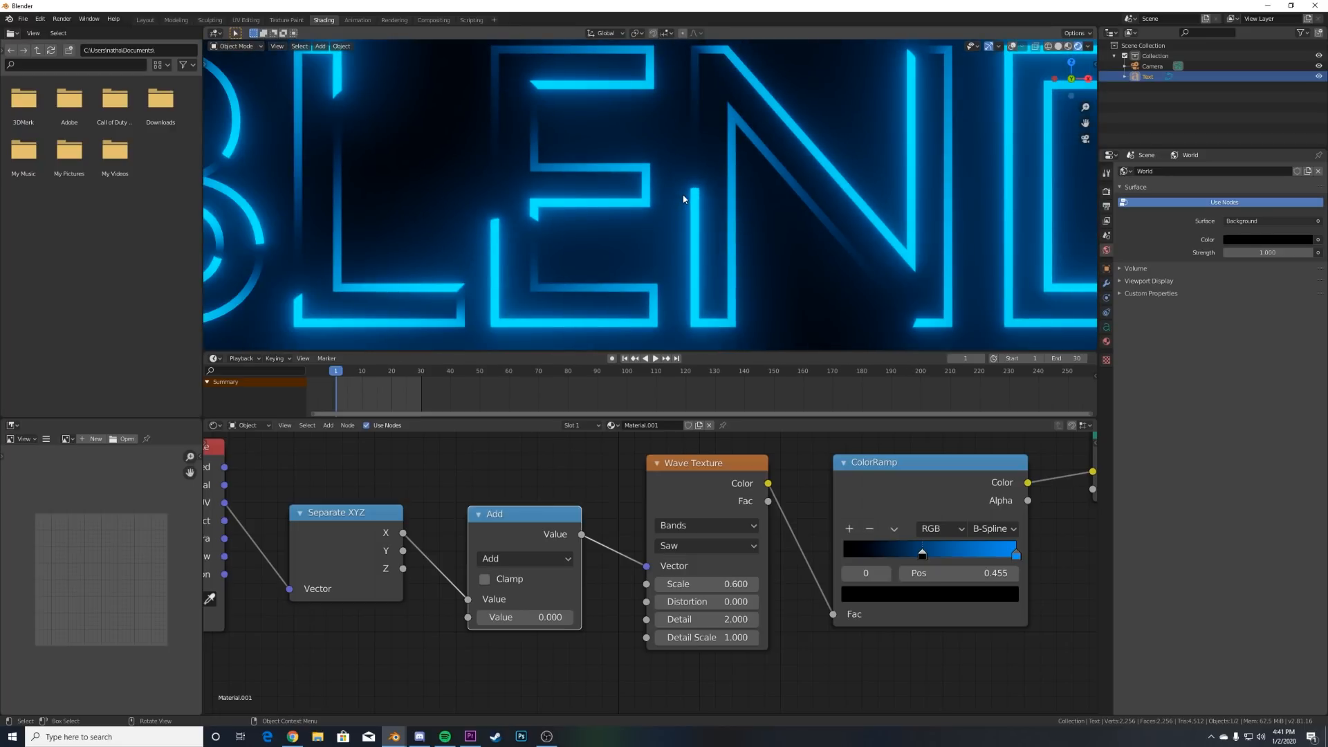
mouse_move(702, 199)
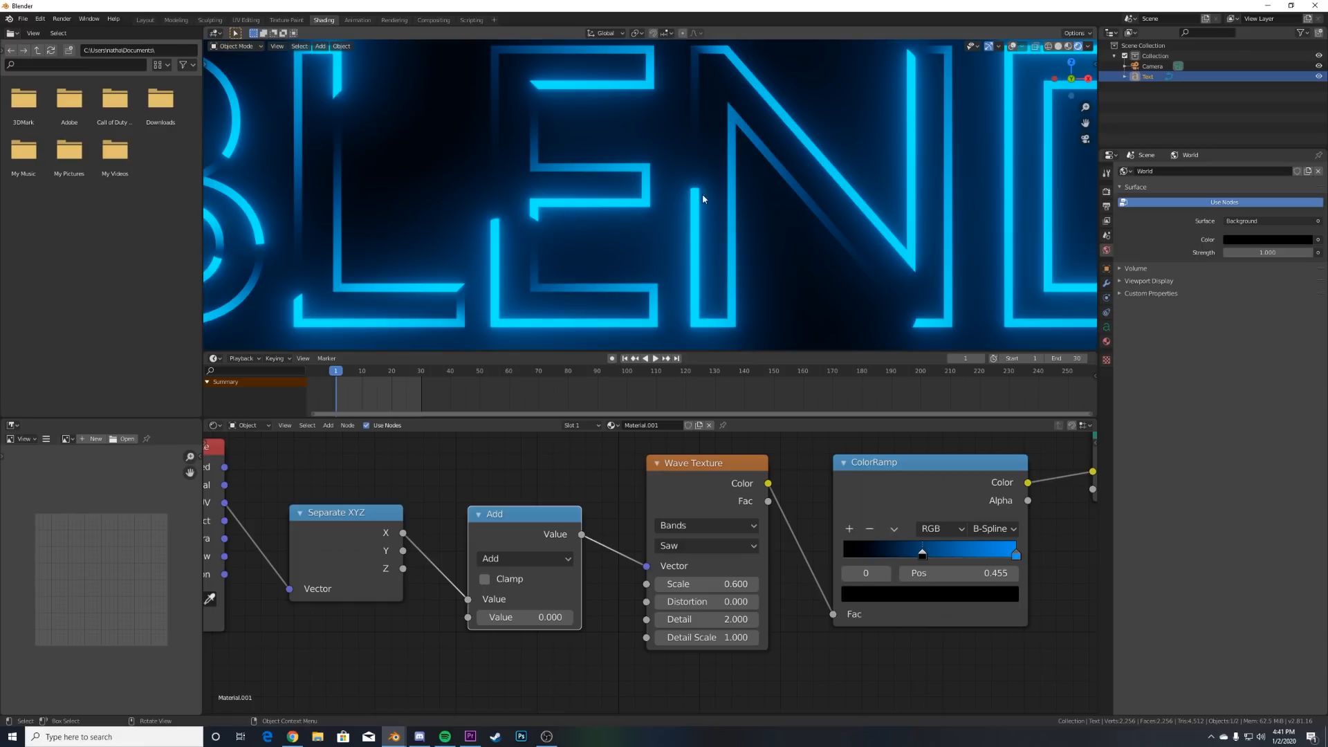
mouse_move(695, 192)
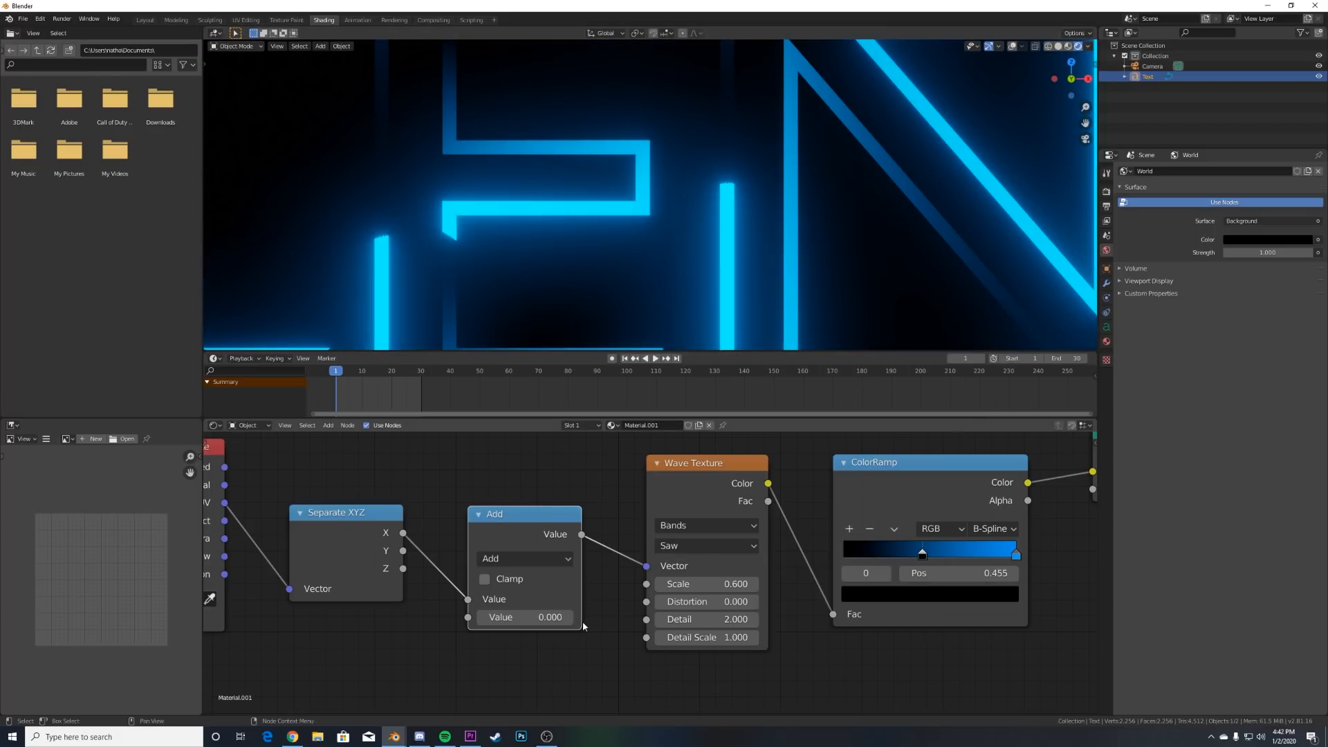
Keyframe the Add node's Value at 0.000 on frame 1
right_click(526, 617)
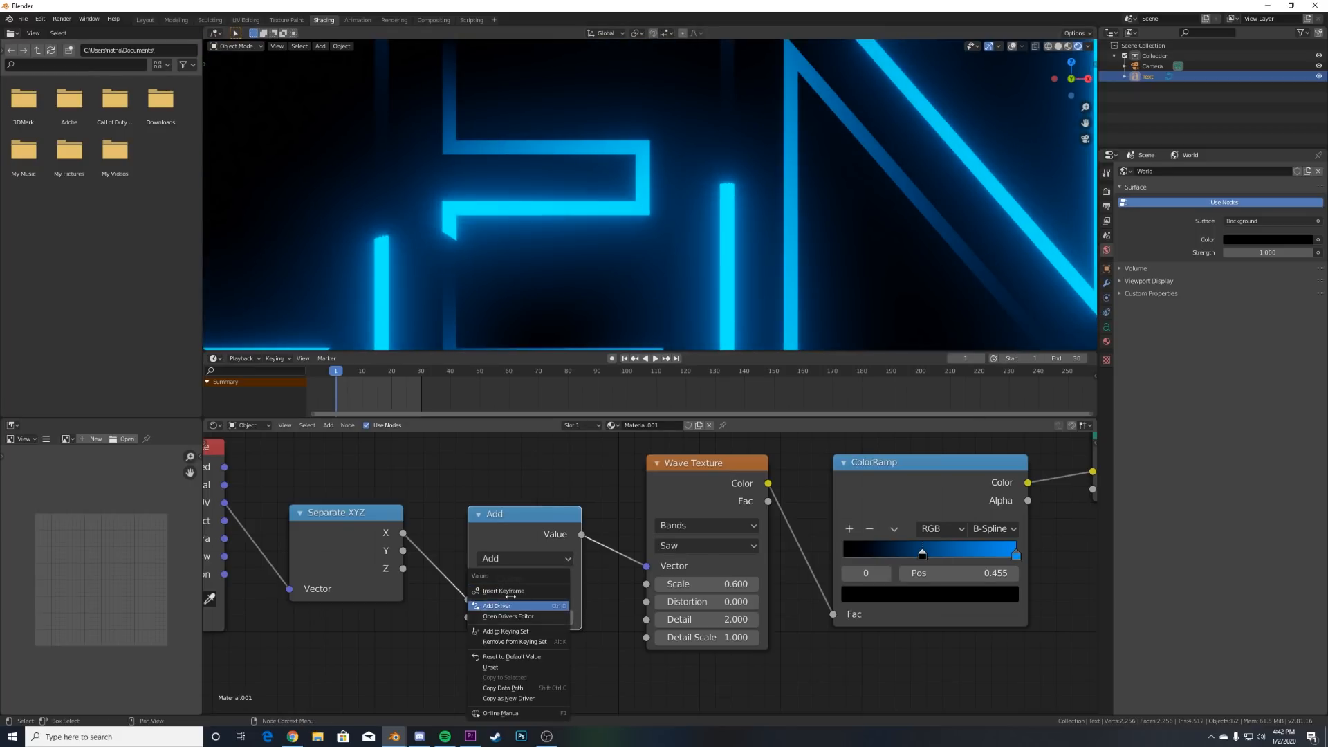
click(501, 591)
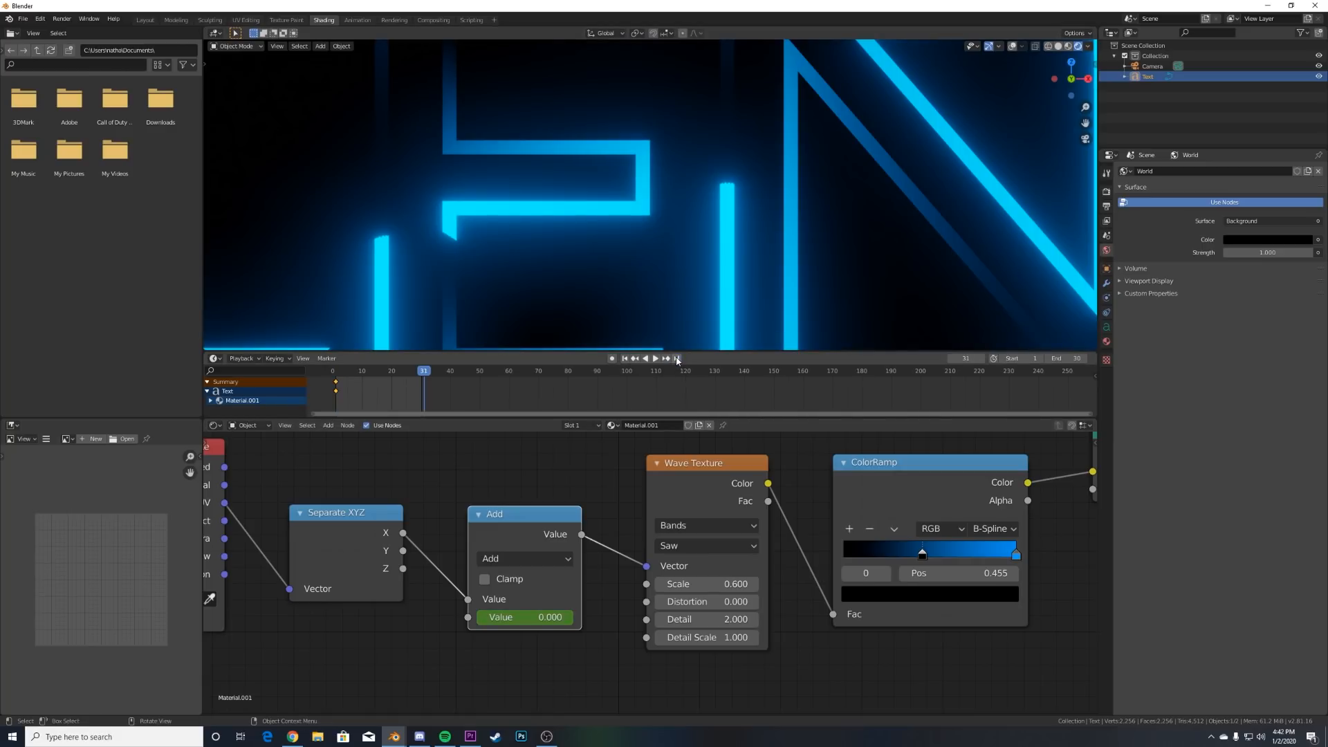
mouse_move(539, 578)
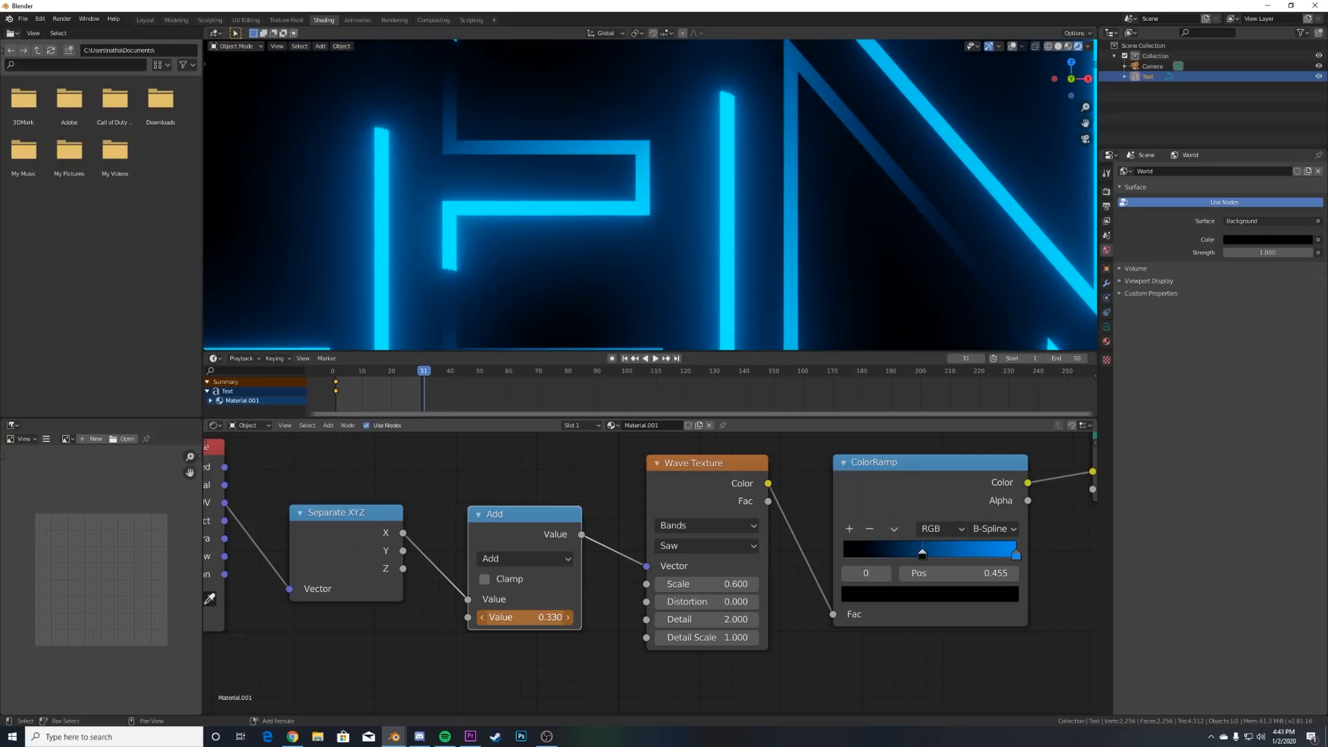
Keyframe the Add node's Value at 0.349 on frame 31 so the waves move
drag(526, 617, 541, 617)
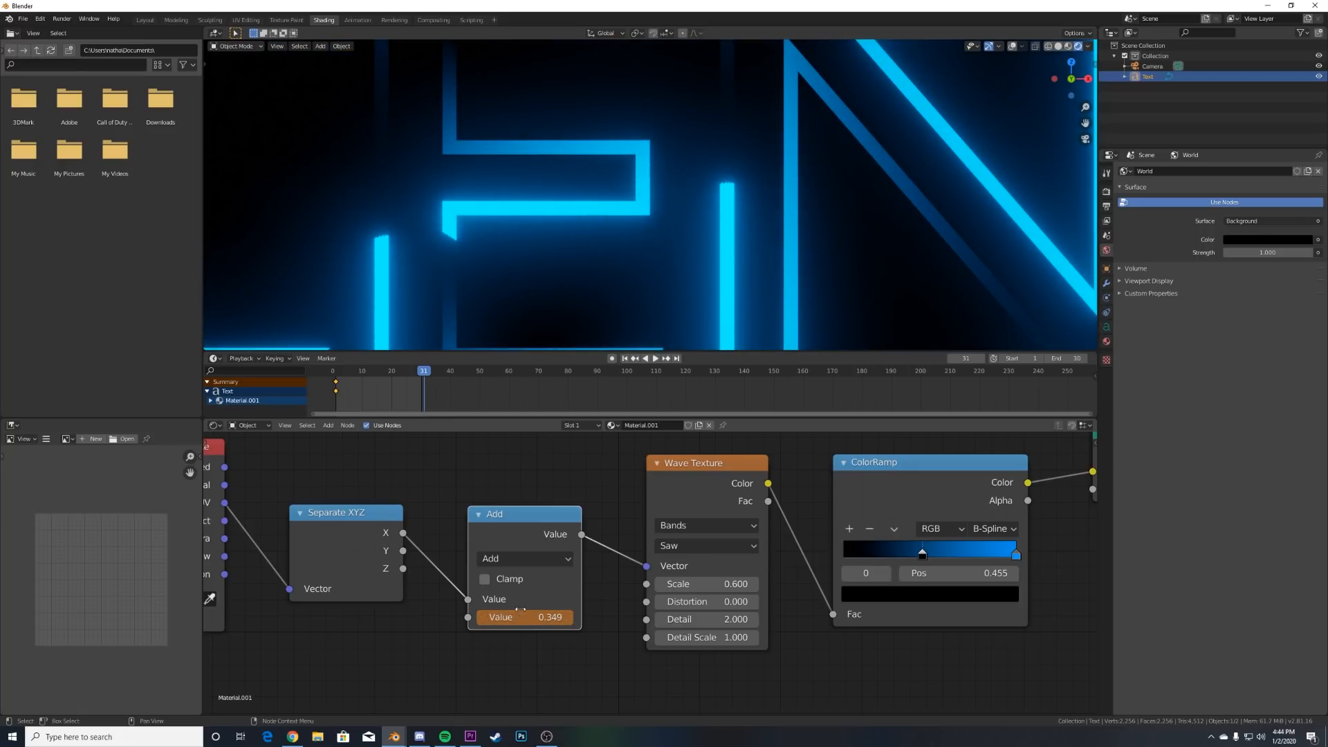
mouse_move(523, 617)
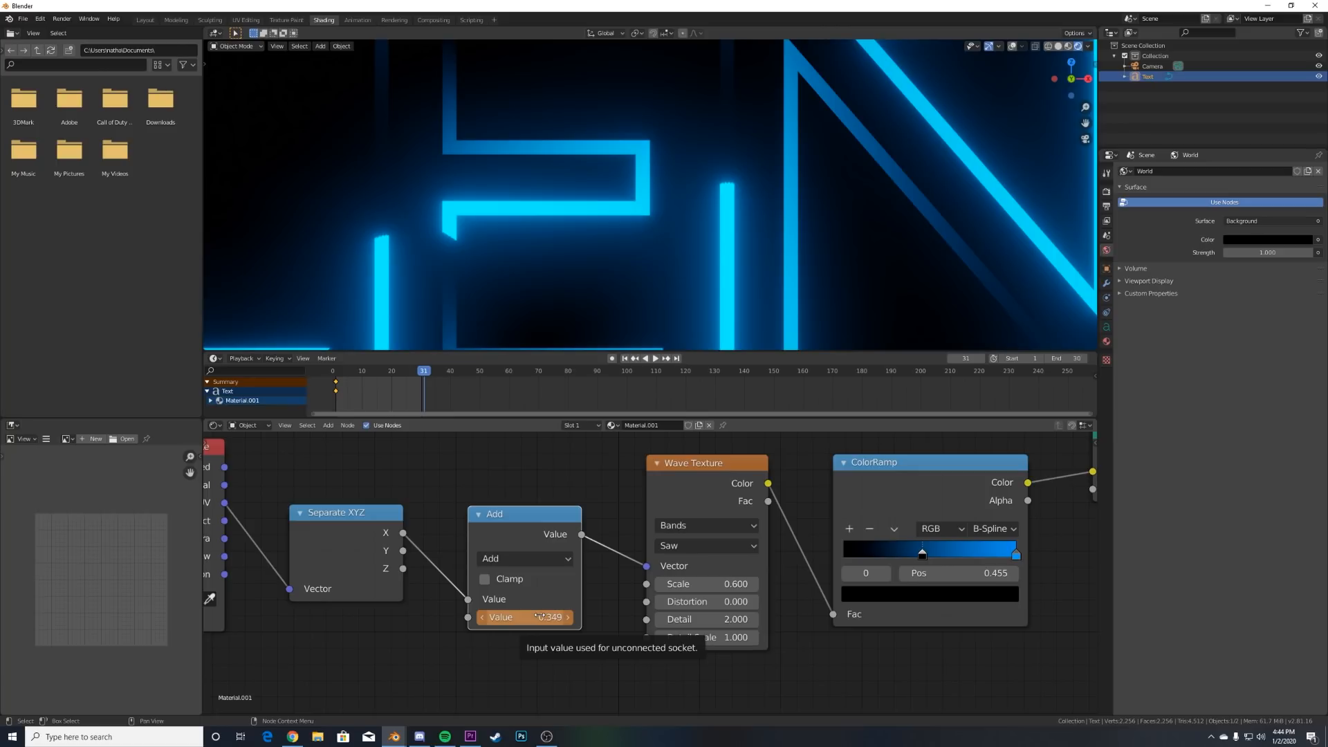
right_click(522, 617)
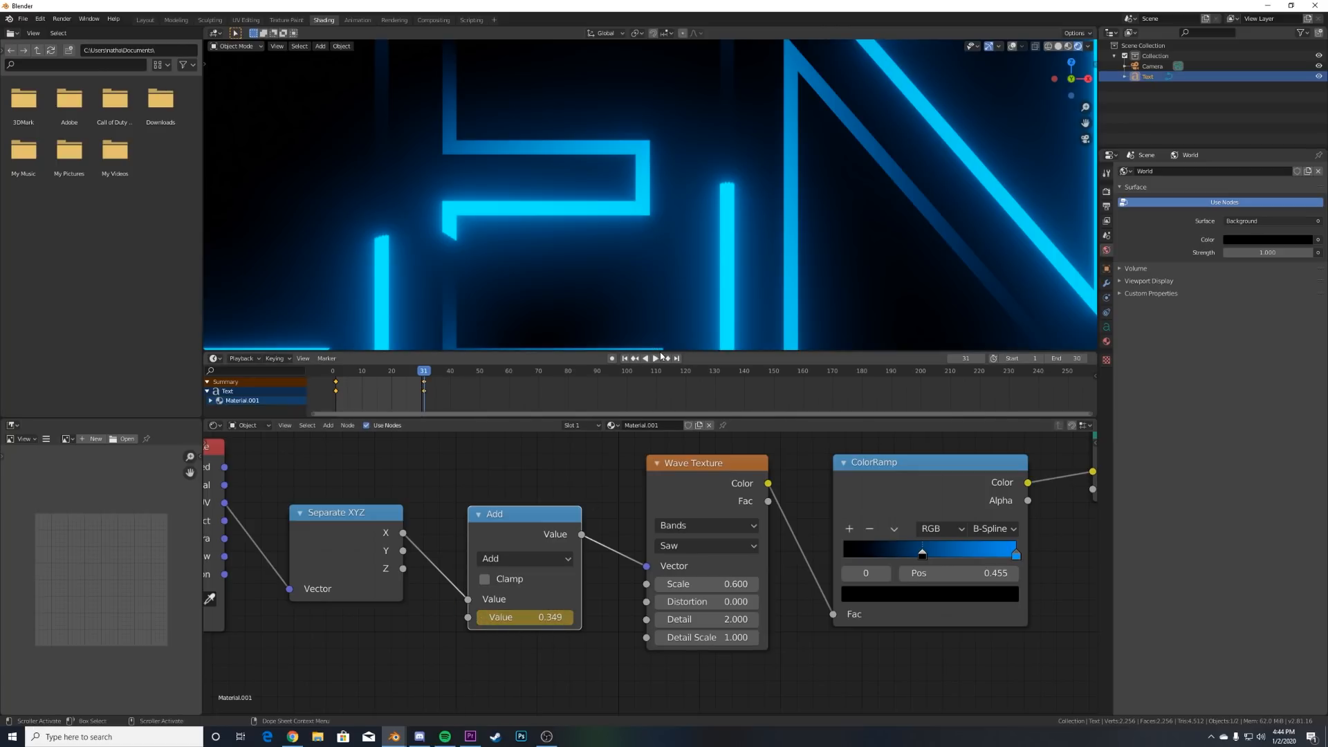
click(656, 358)
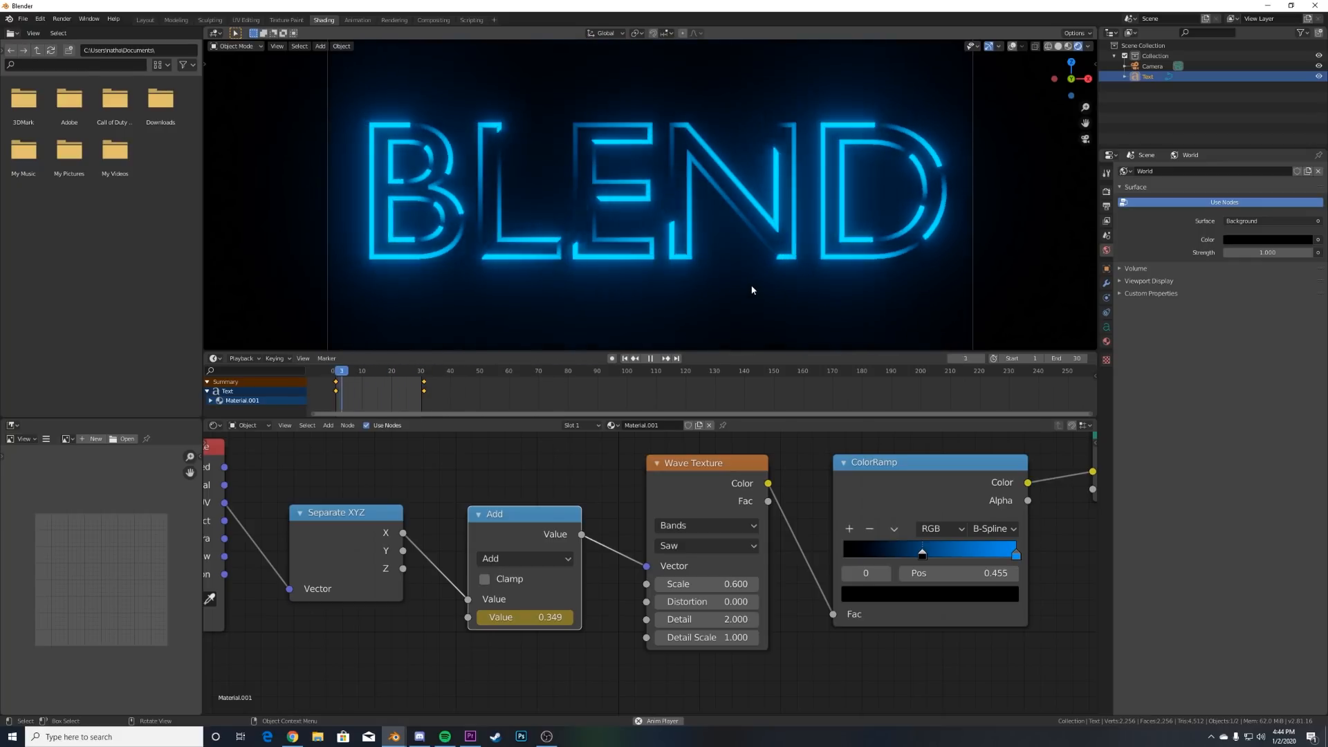
Play and stop the wave animation, then render the current frame as a still image from Layout
click(394, 371)
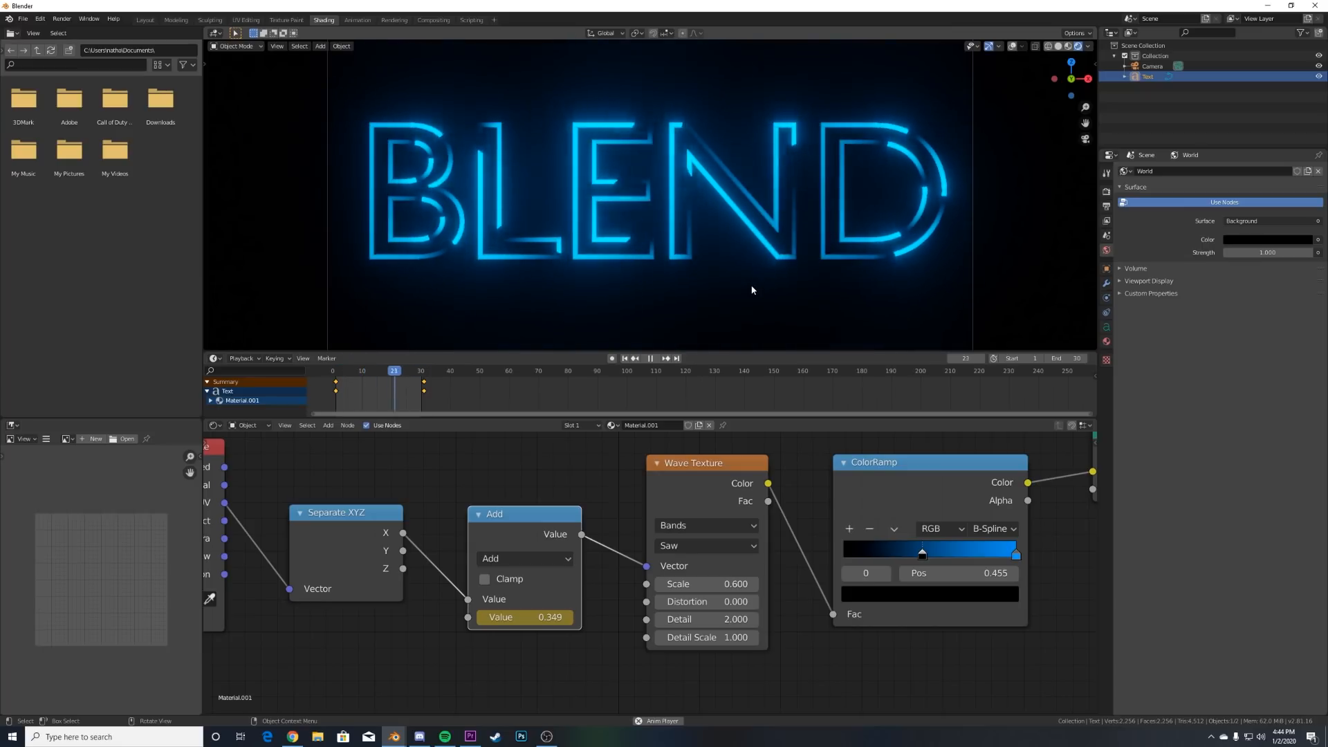
click(358, 371)
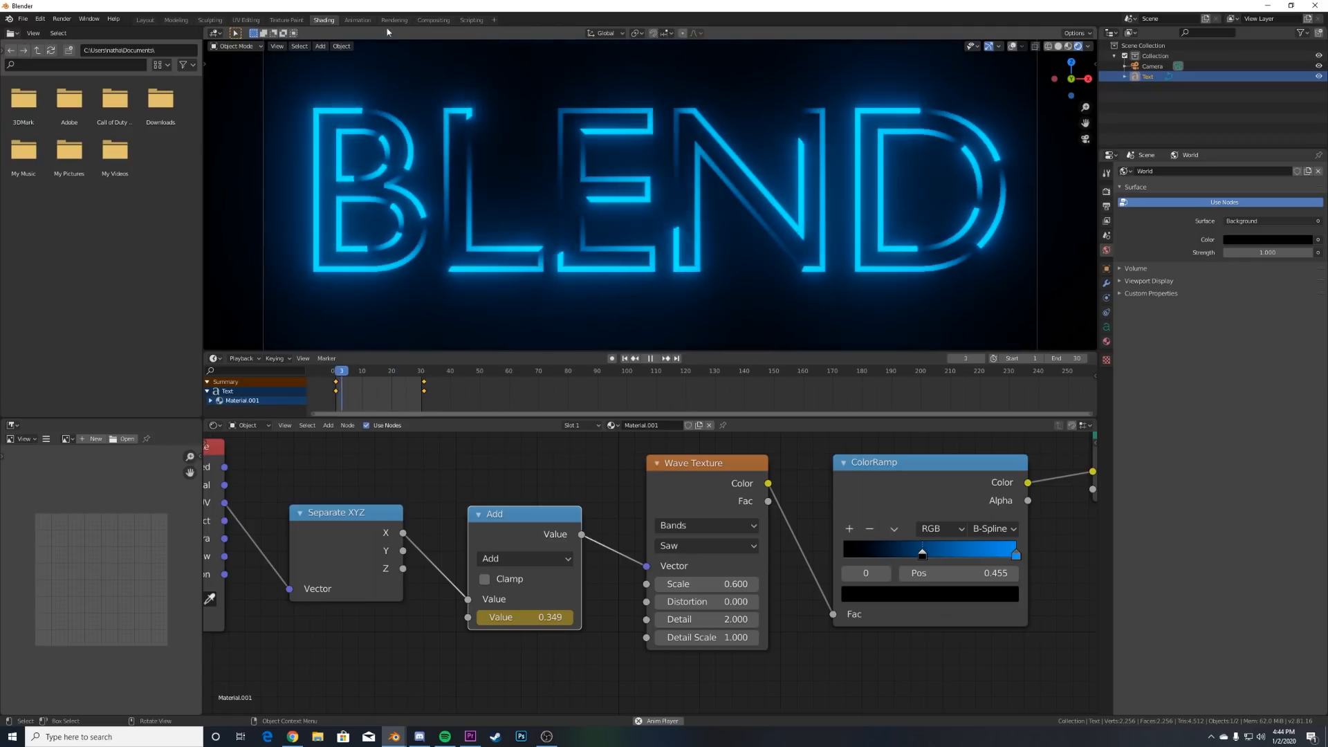
click(146, 19)
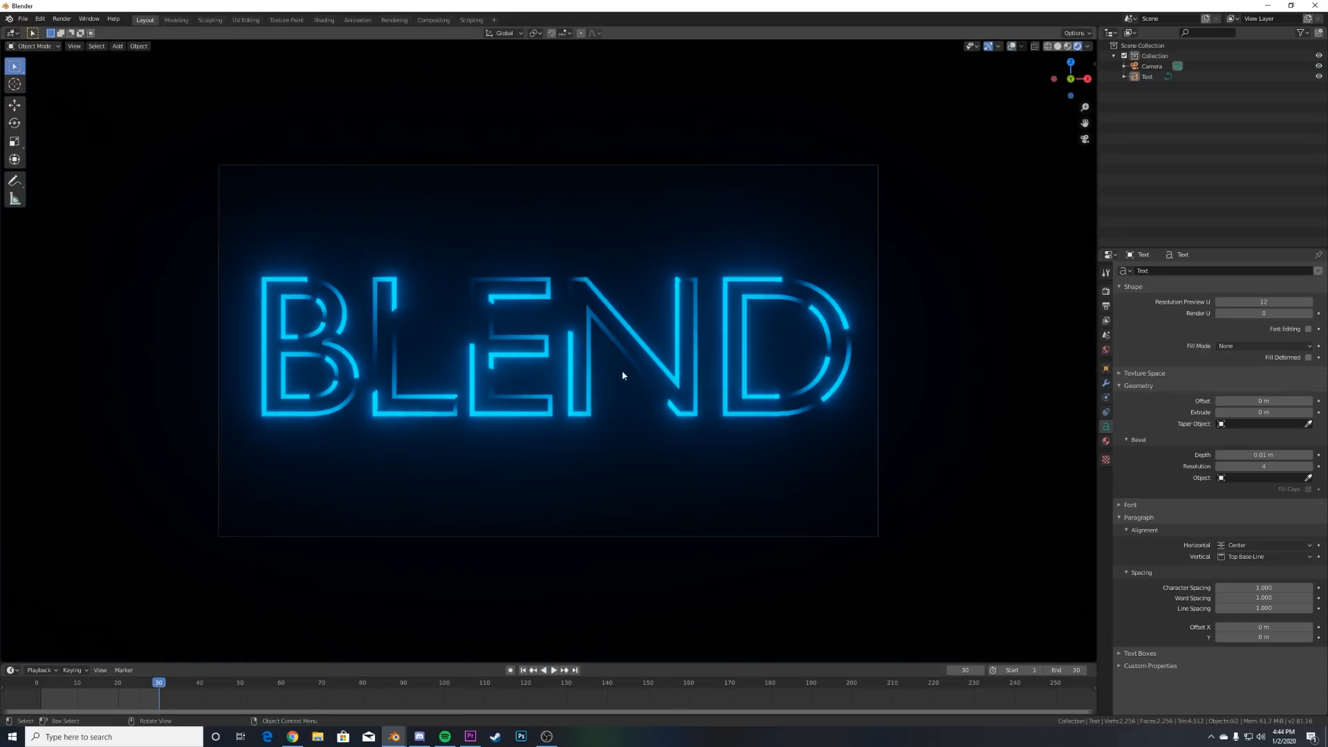
click(61, 19)
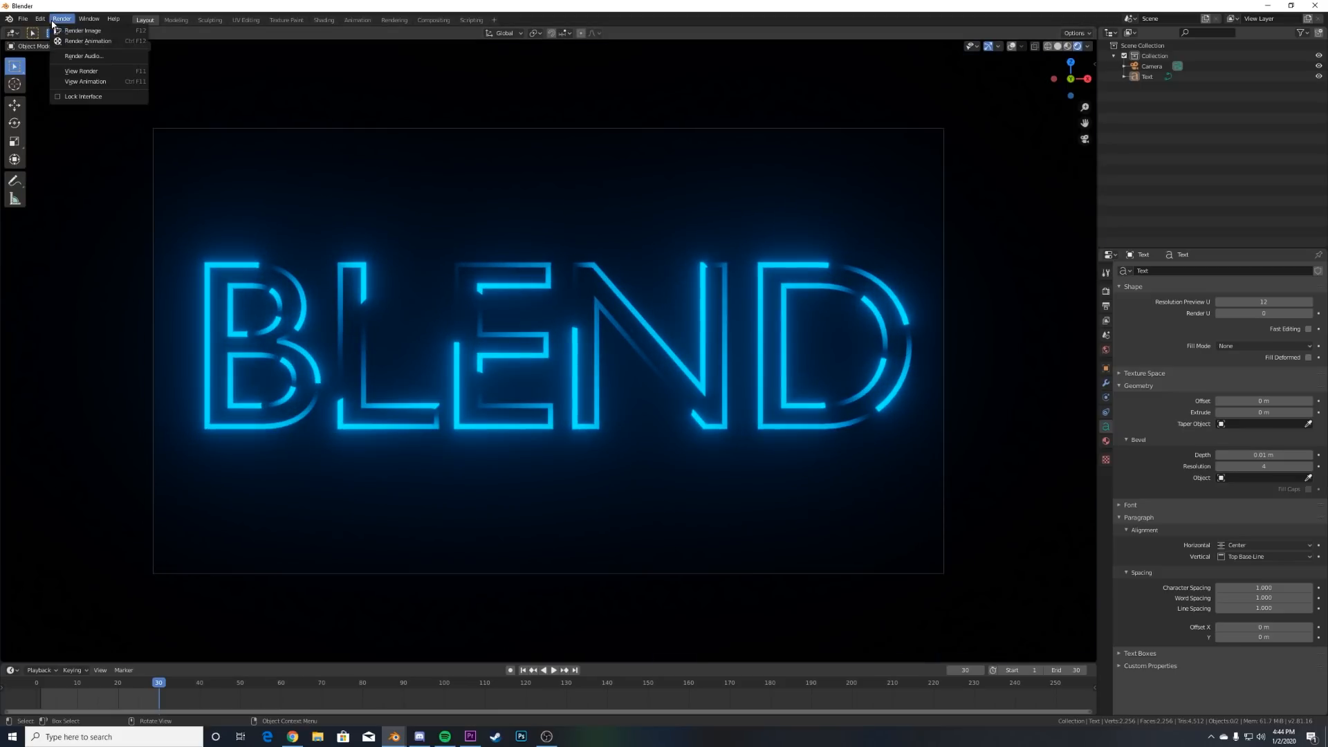
click(85, 31)
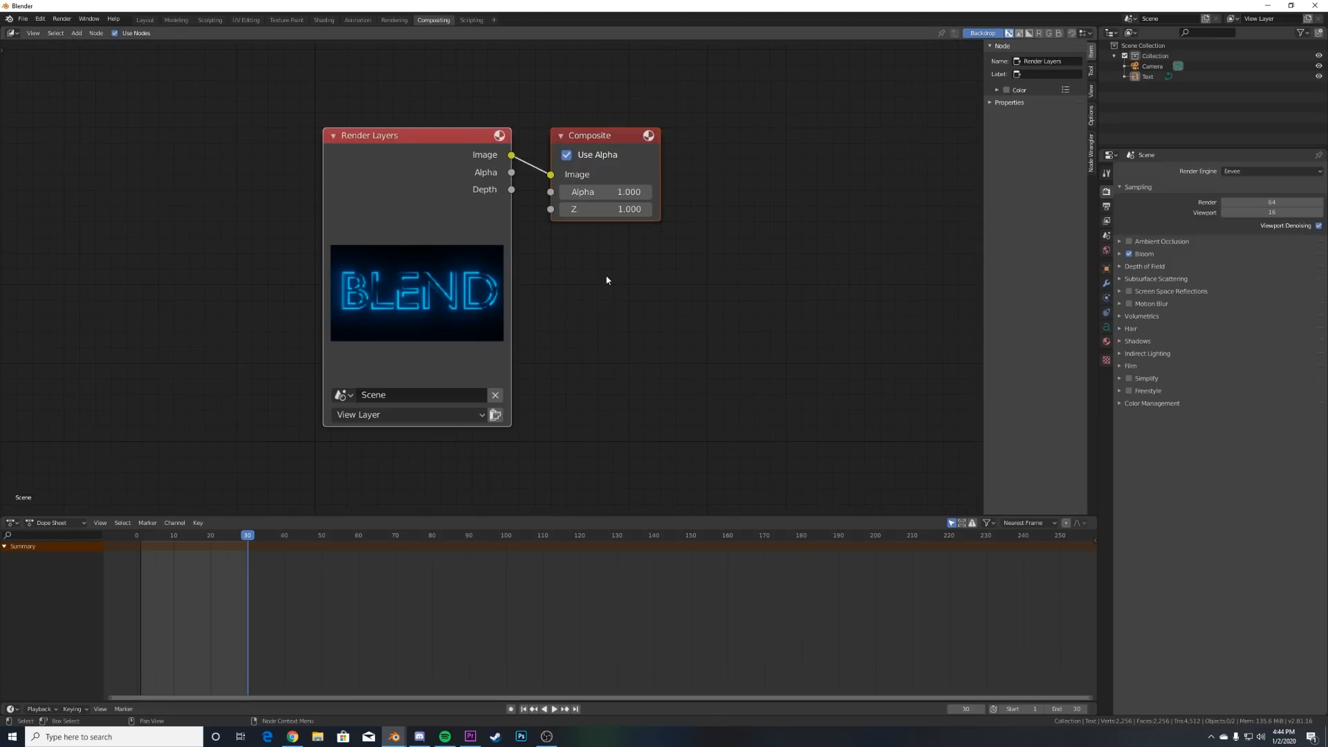
Add a Viewer node via the 'vi' search to preview the composite result
text(vi)
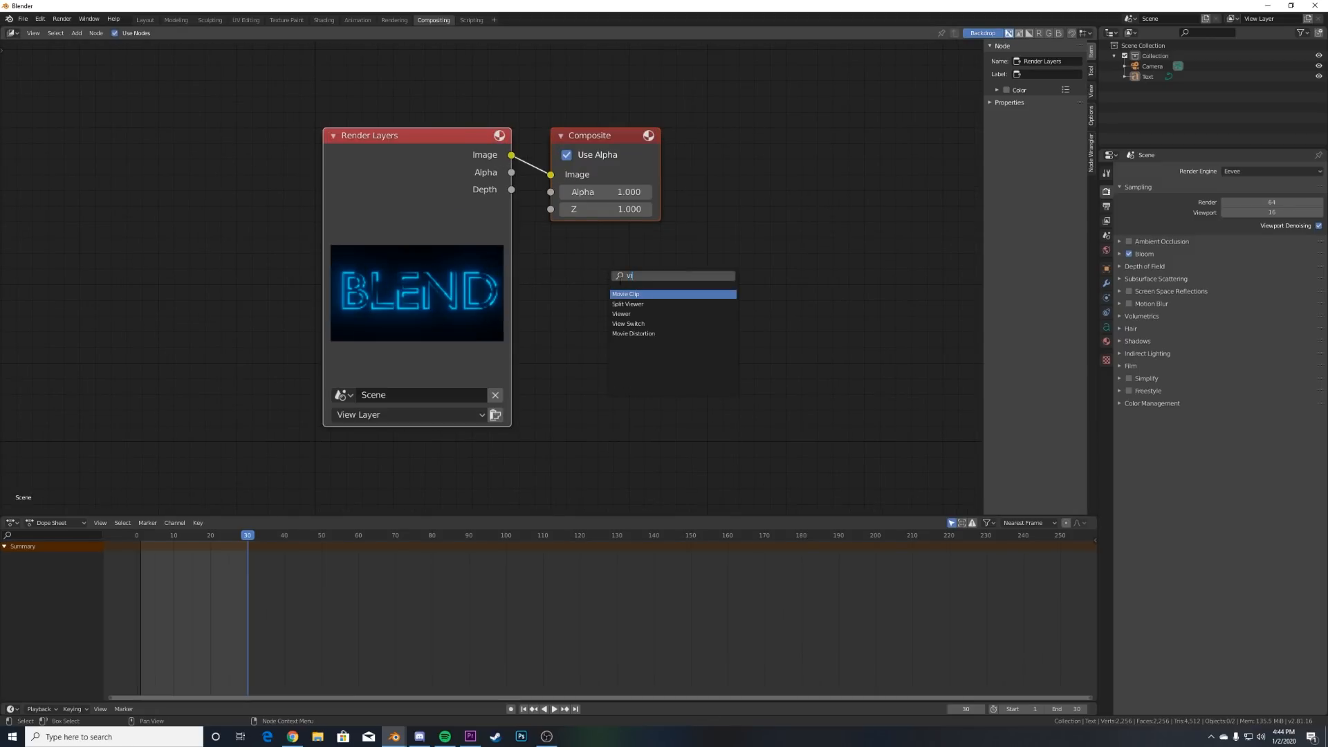
click(621, 313)
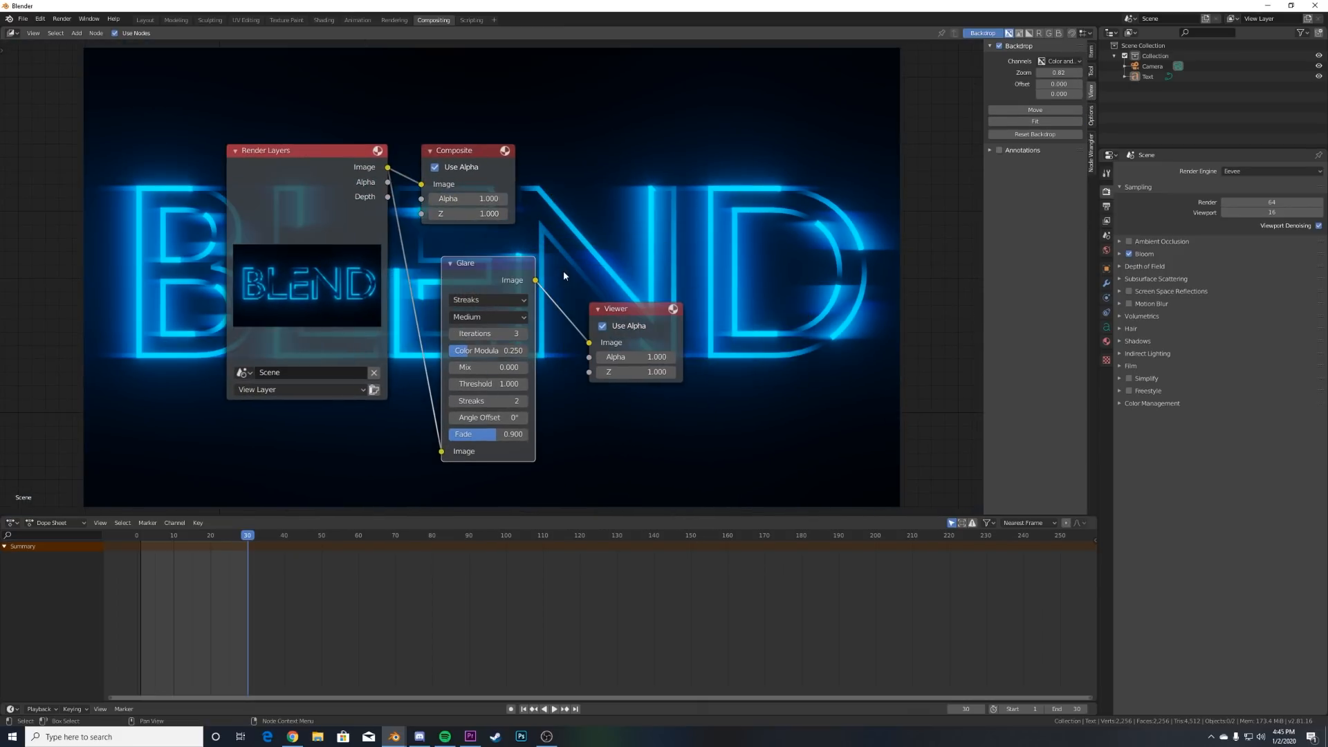
mouse_move(586, 208)
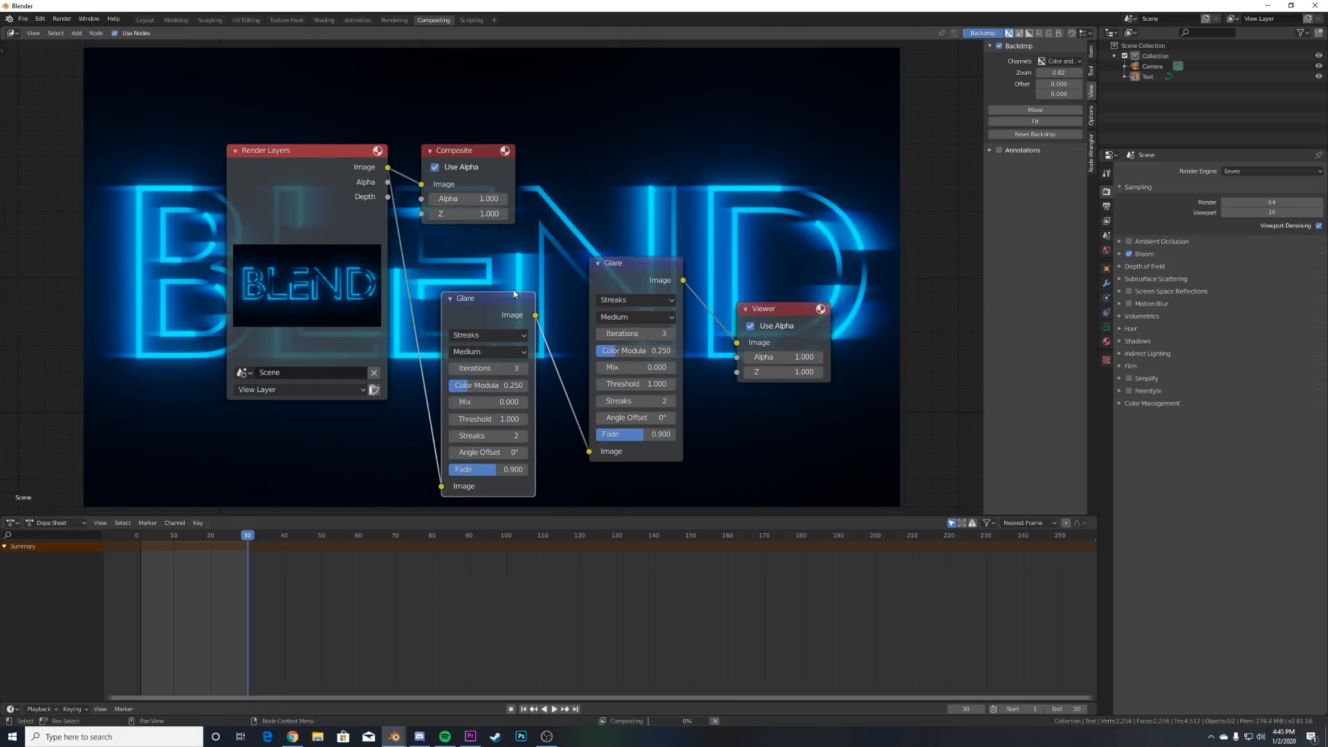
Set the duplicated Glare to Simple Star and move the Composite node beside the Viewer
click(487, 335)
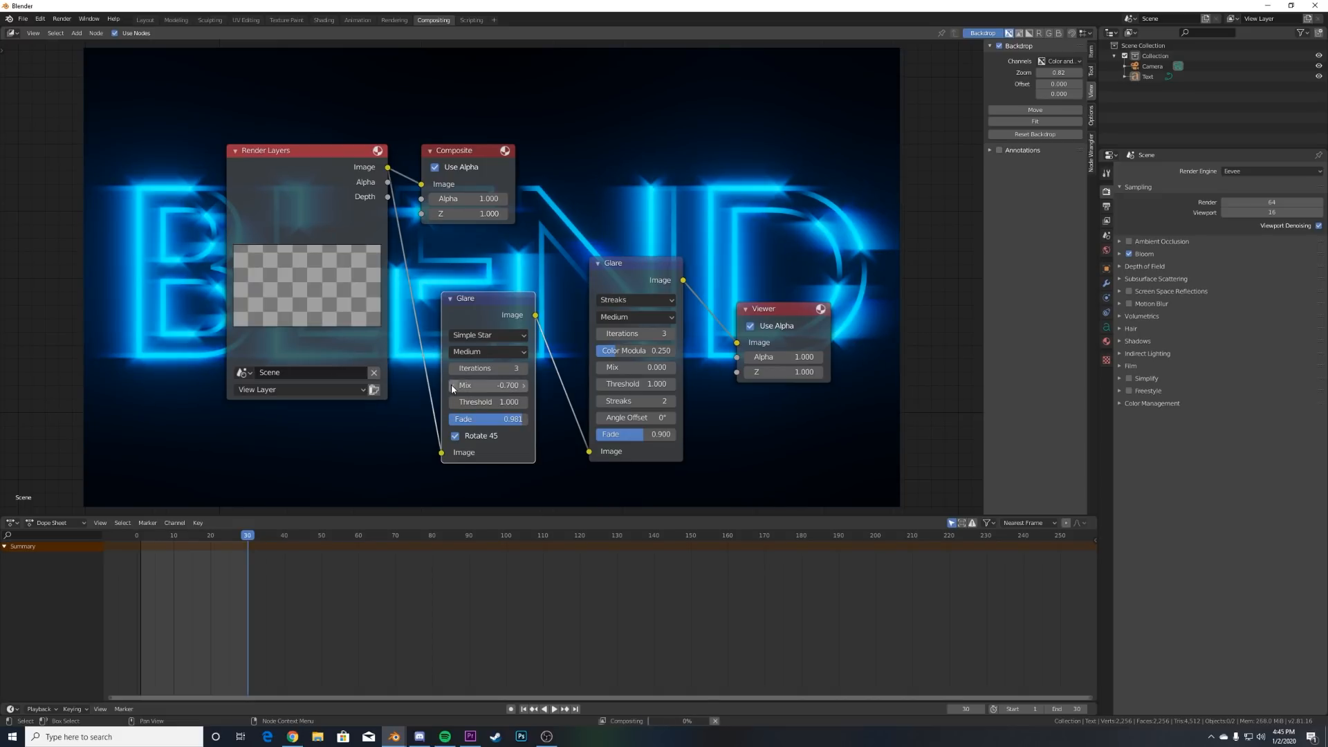
scroll(down, 3)
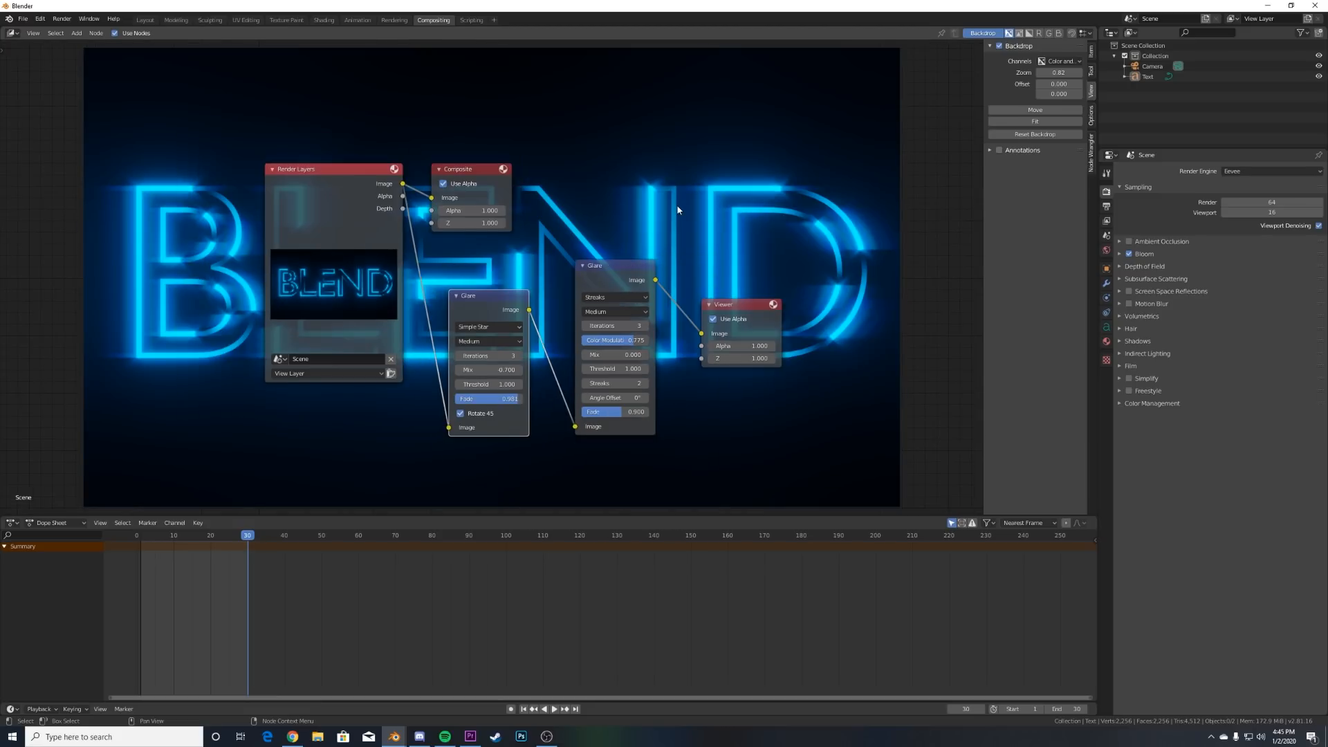
mouse_move(264, 16)
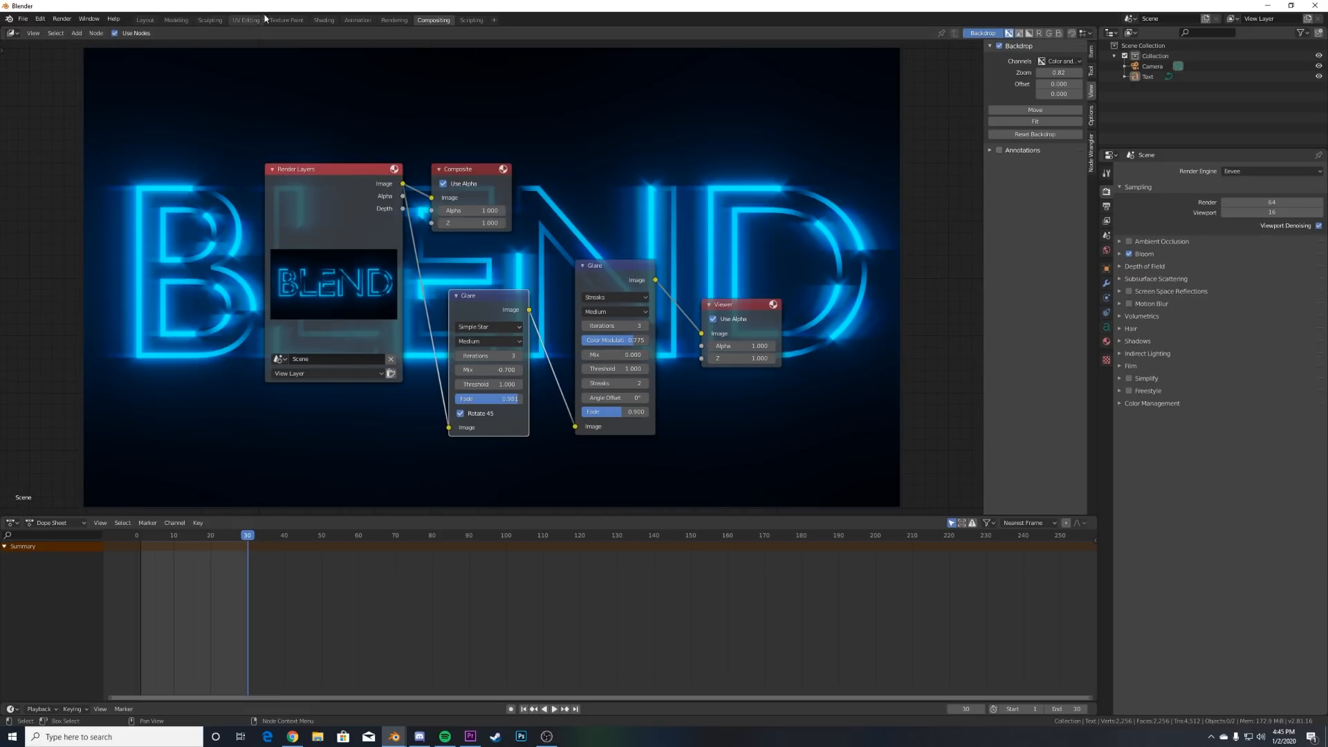
drag(458, 169, 802, 163)
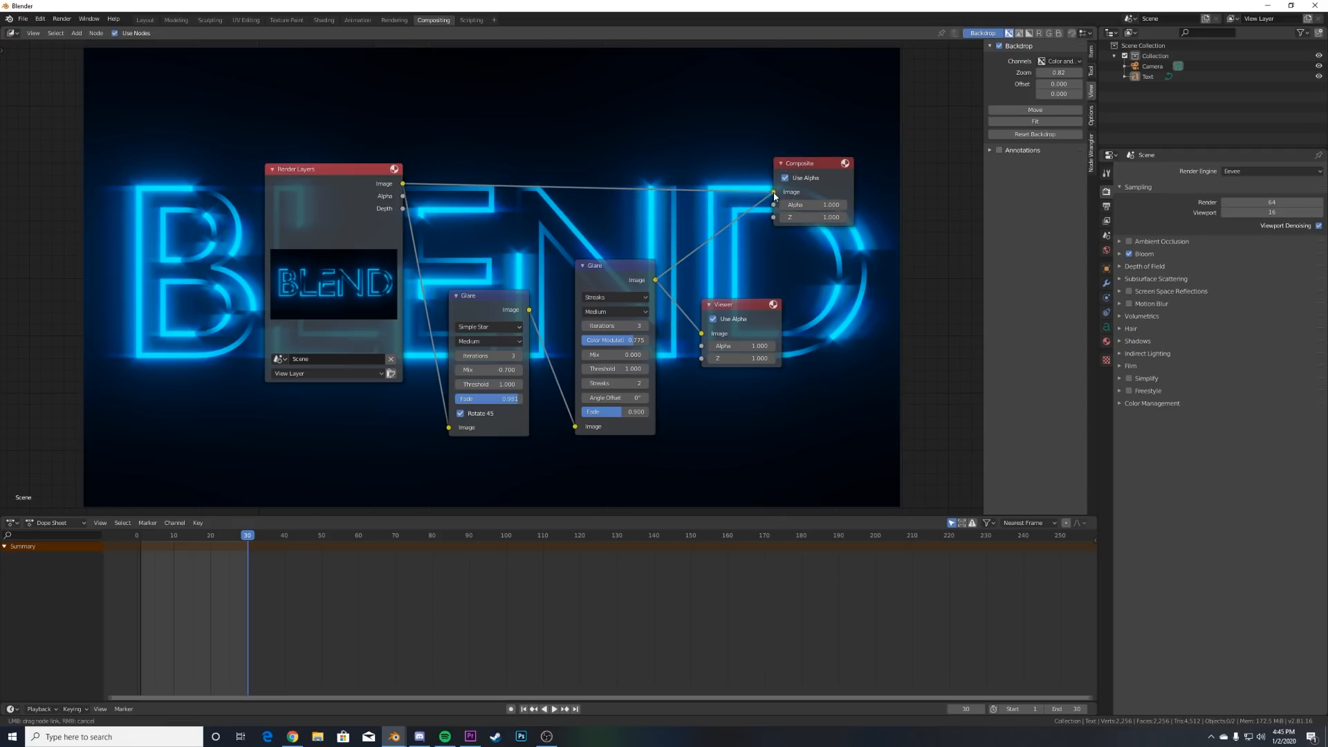
Render the frame with the streak and star glare routed to the Composite output
click(393, 20)
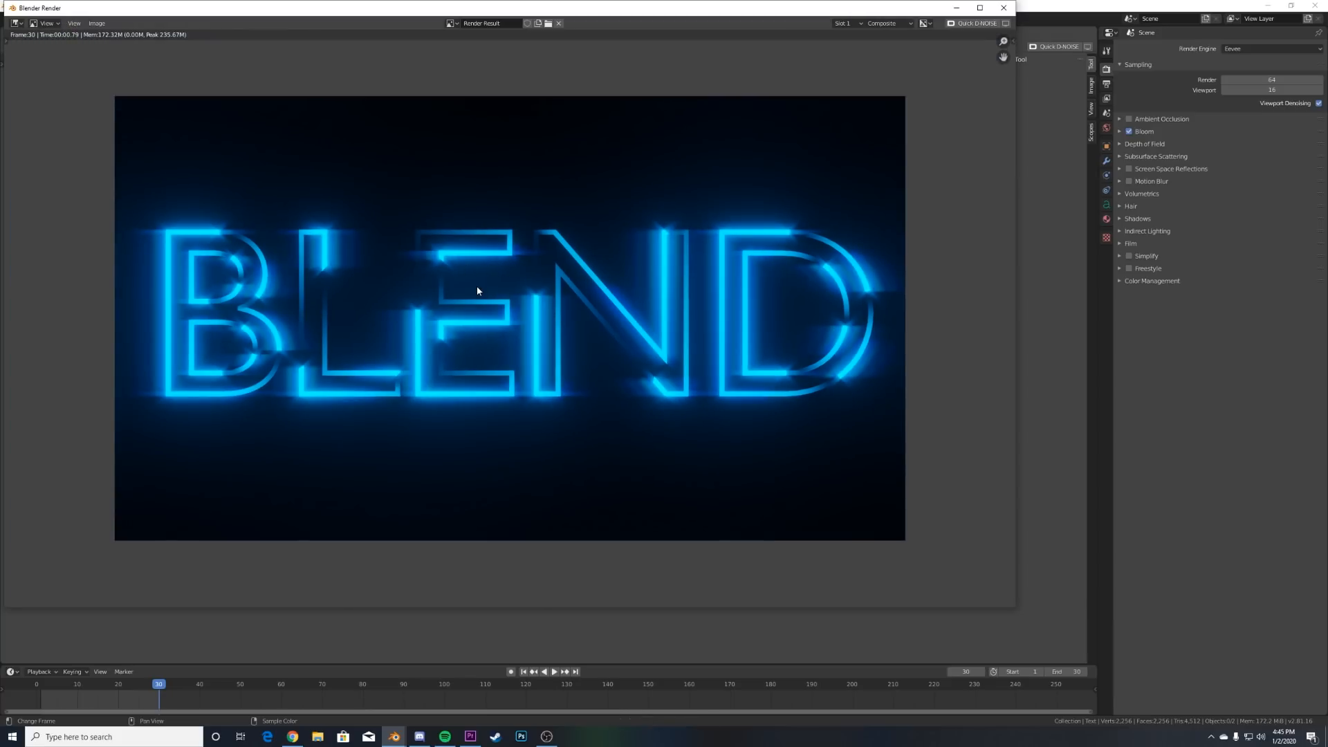
mouse_move(1022, 275)
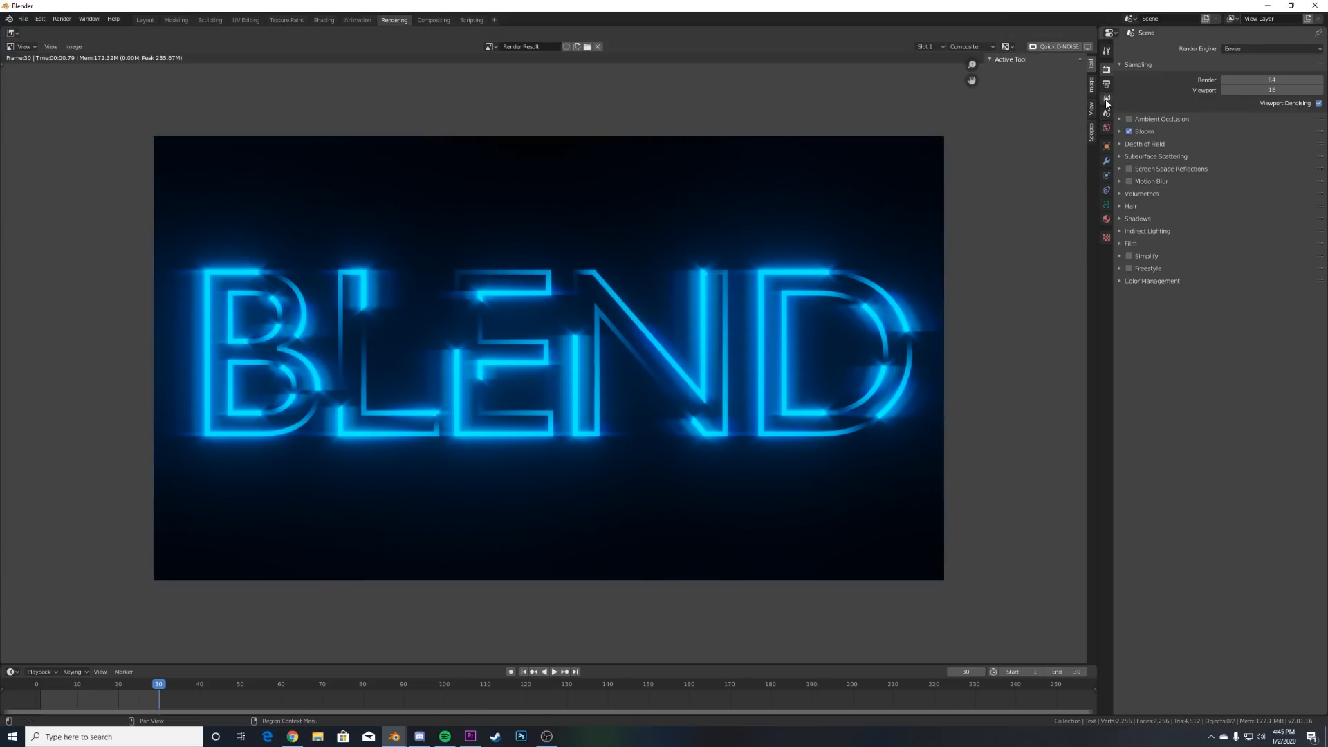
Set the render output path to the Desktop folder in Output Properties
click(1105, 97)
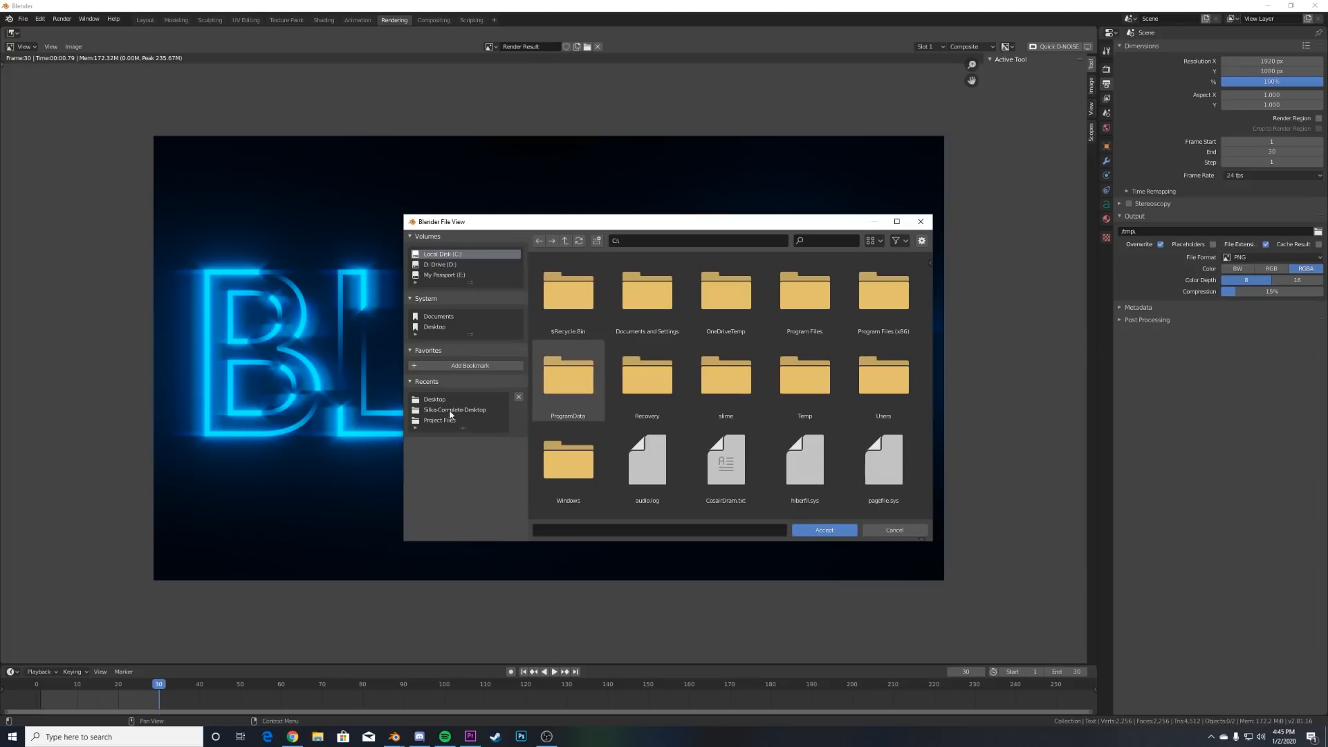
click(435, 399)
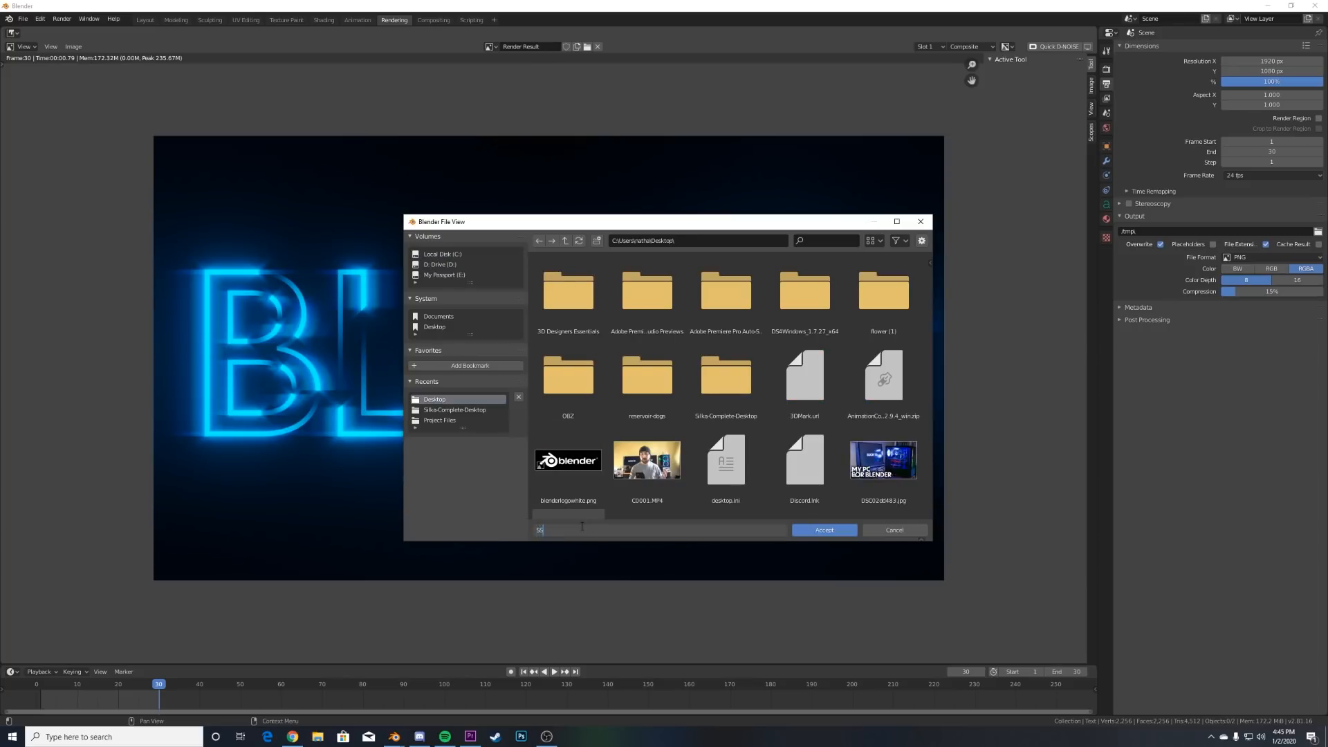
click(823, 530)
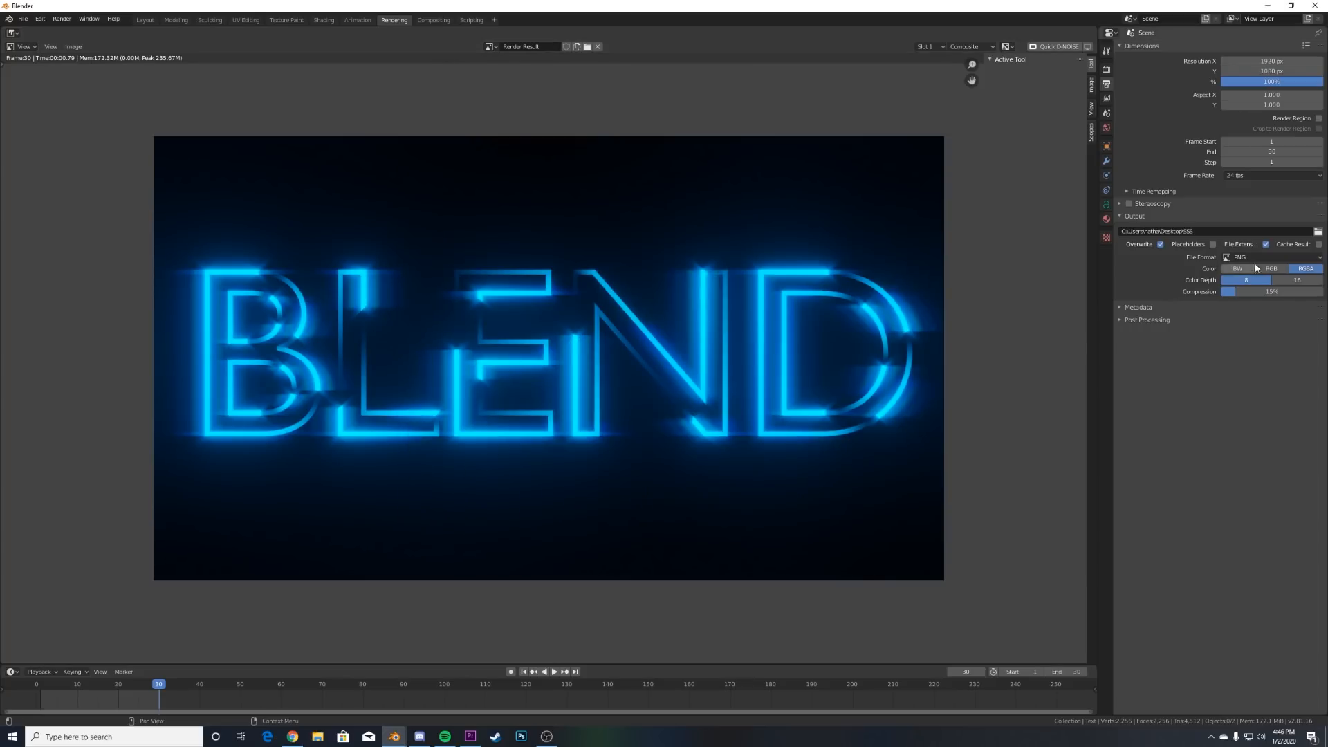
Choose FFmpeg video as the file format with perceptually lossless output quality
click(1276, 259)
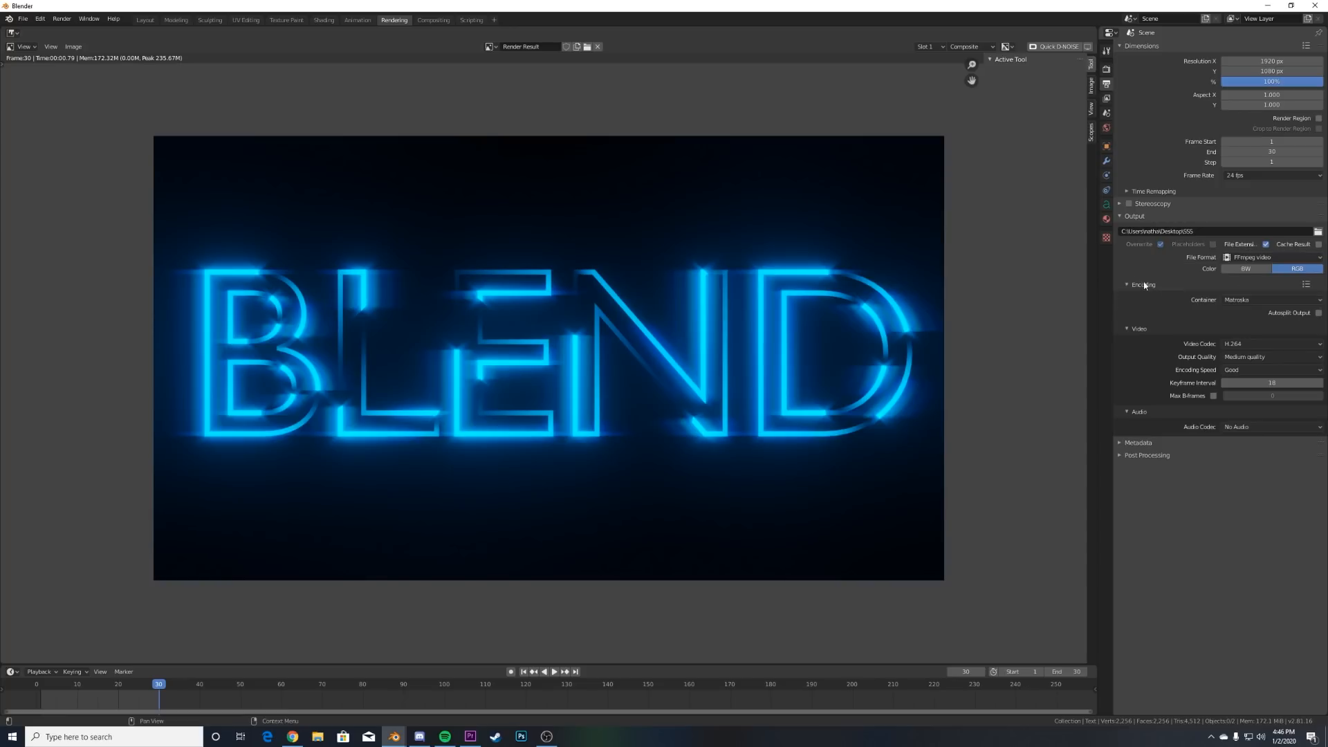
click(1270, 299)
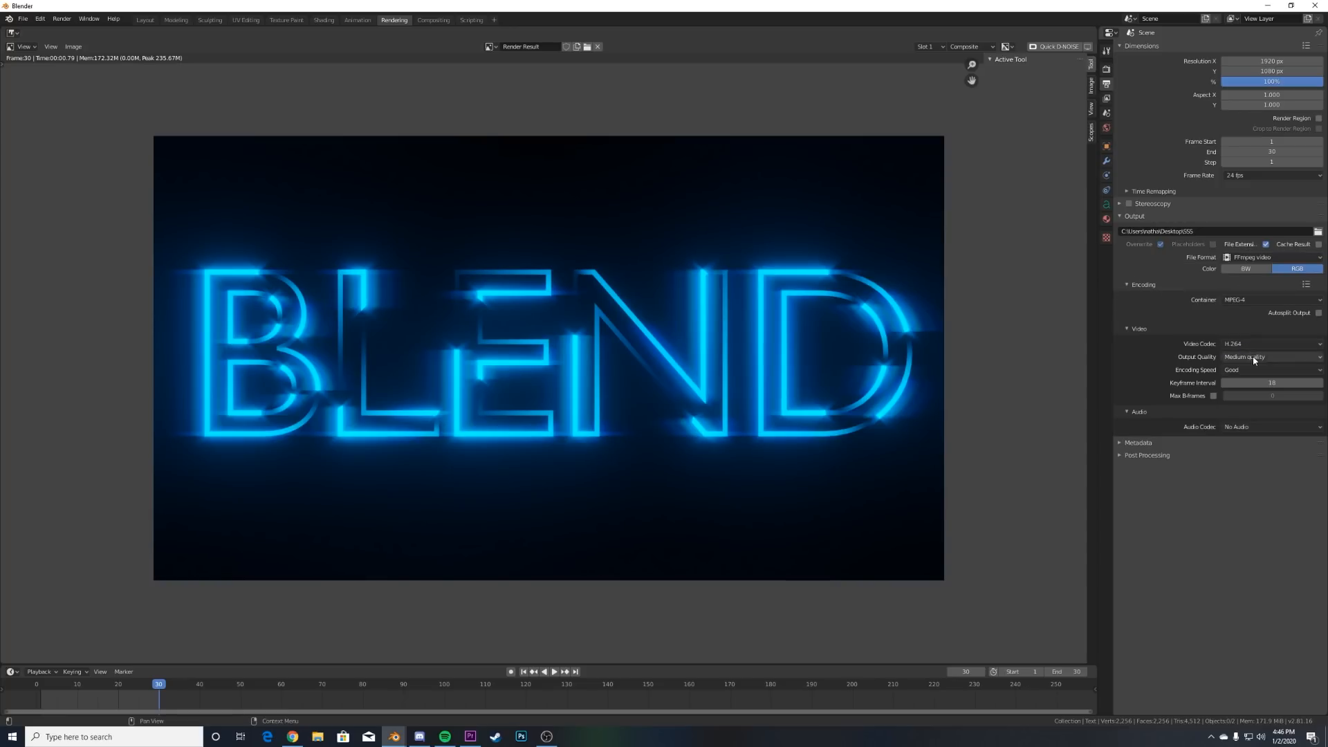
click(1273, 357)
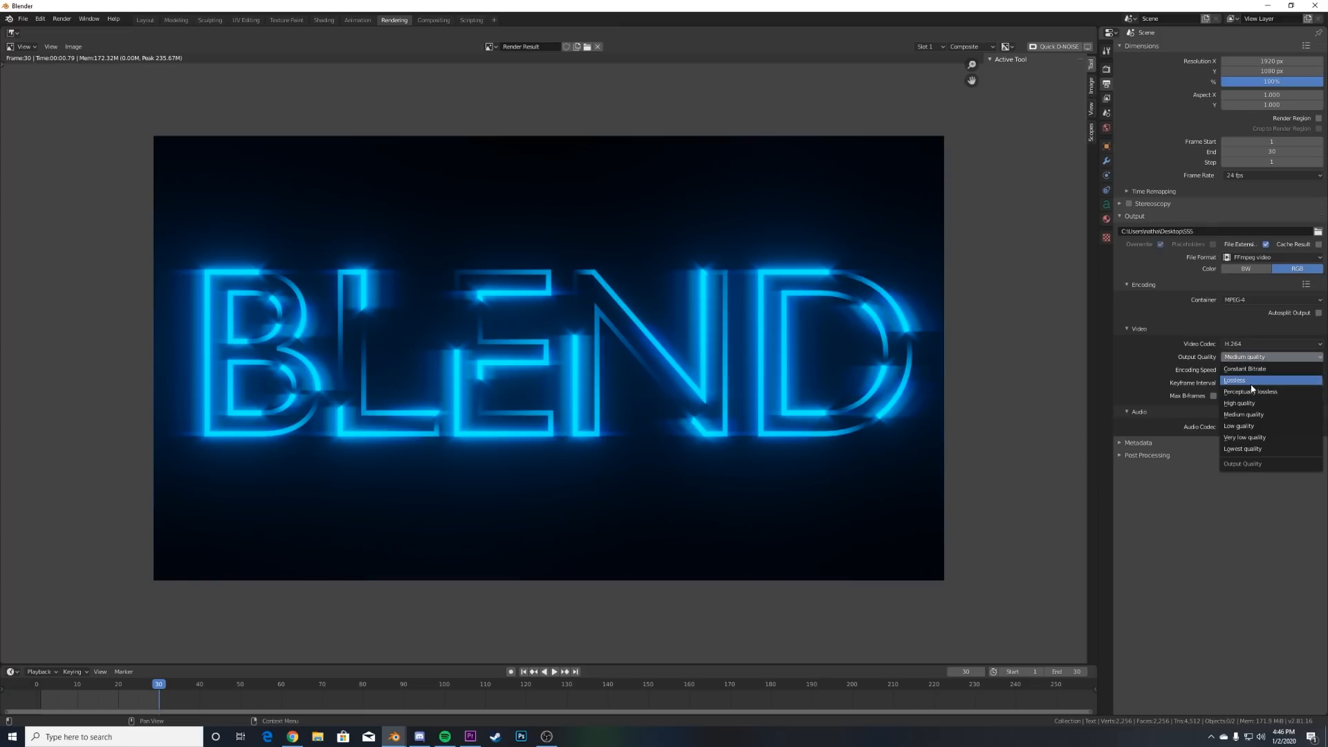
click(1250, 392)
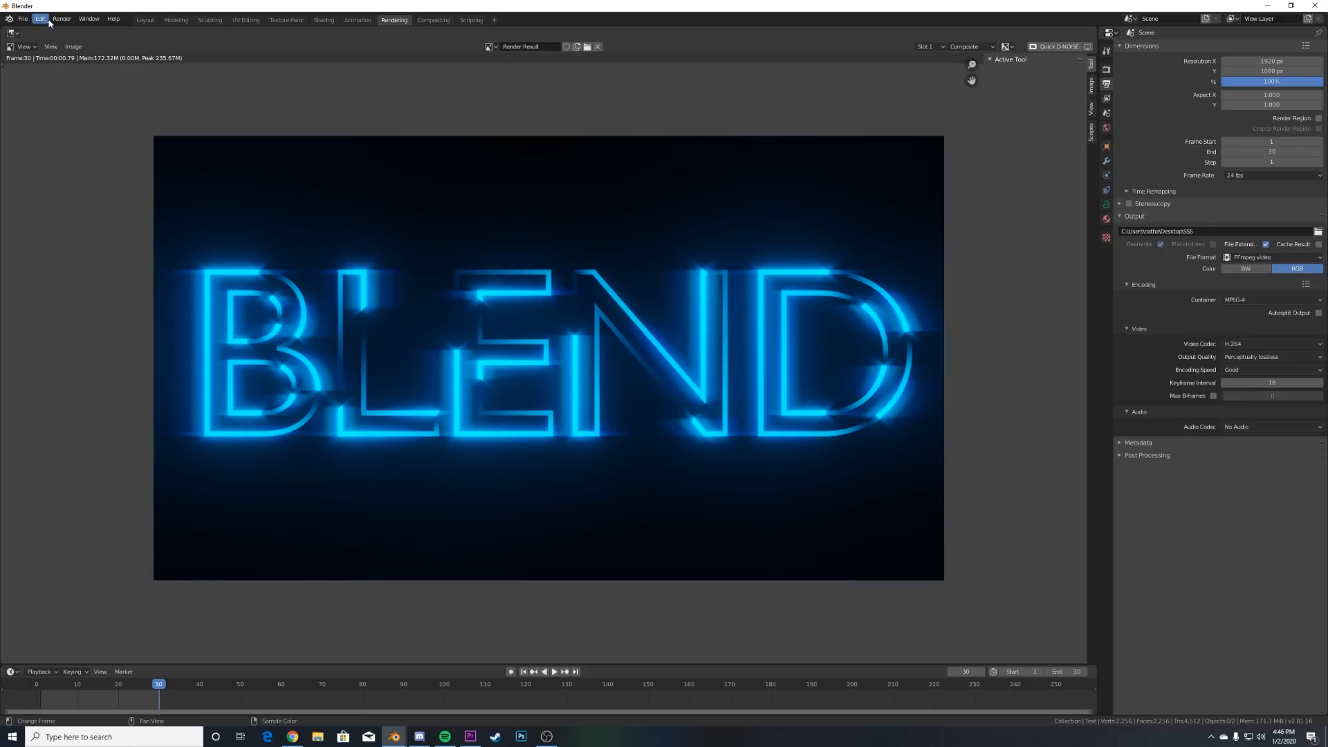